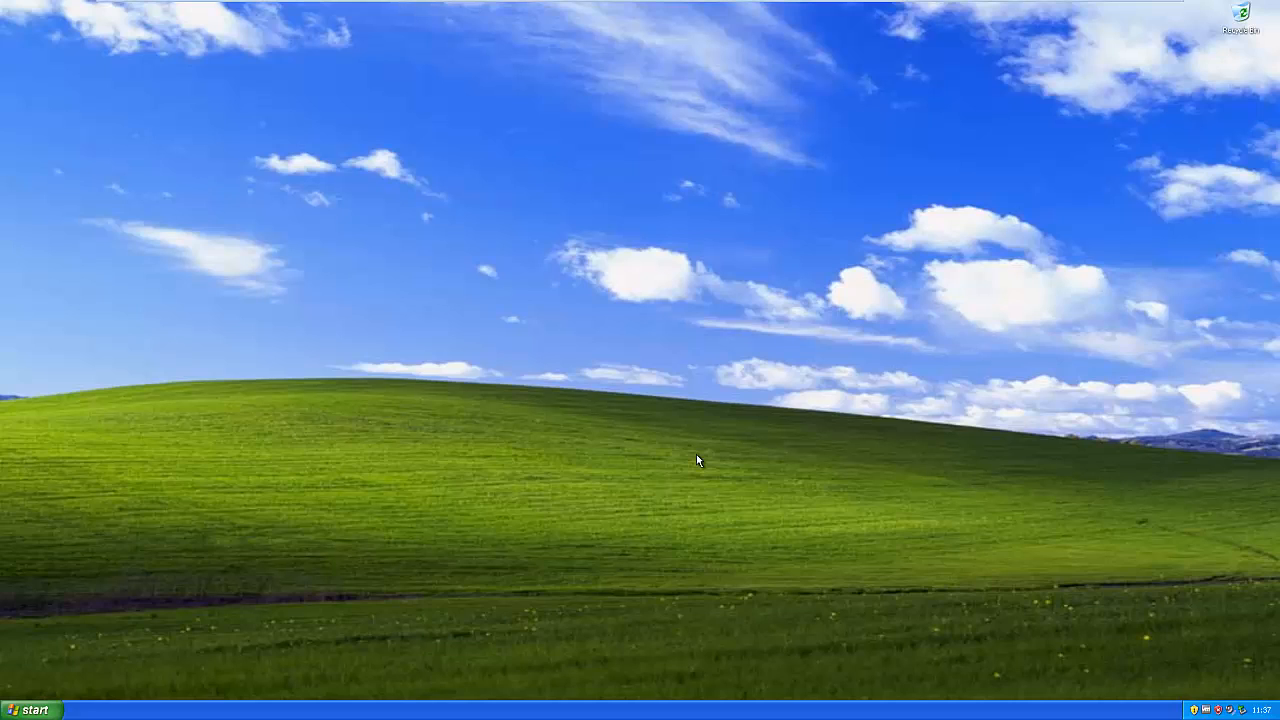
pyautogui.moveTo(115, 643)
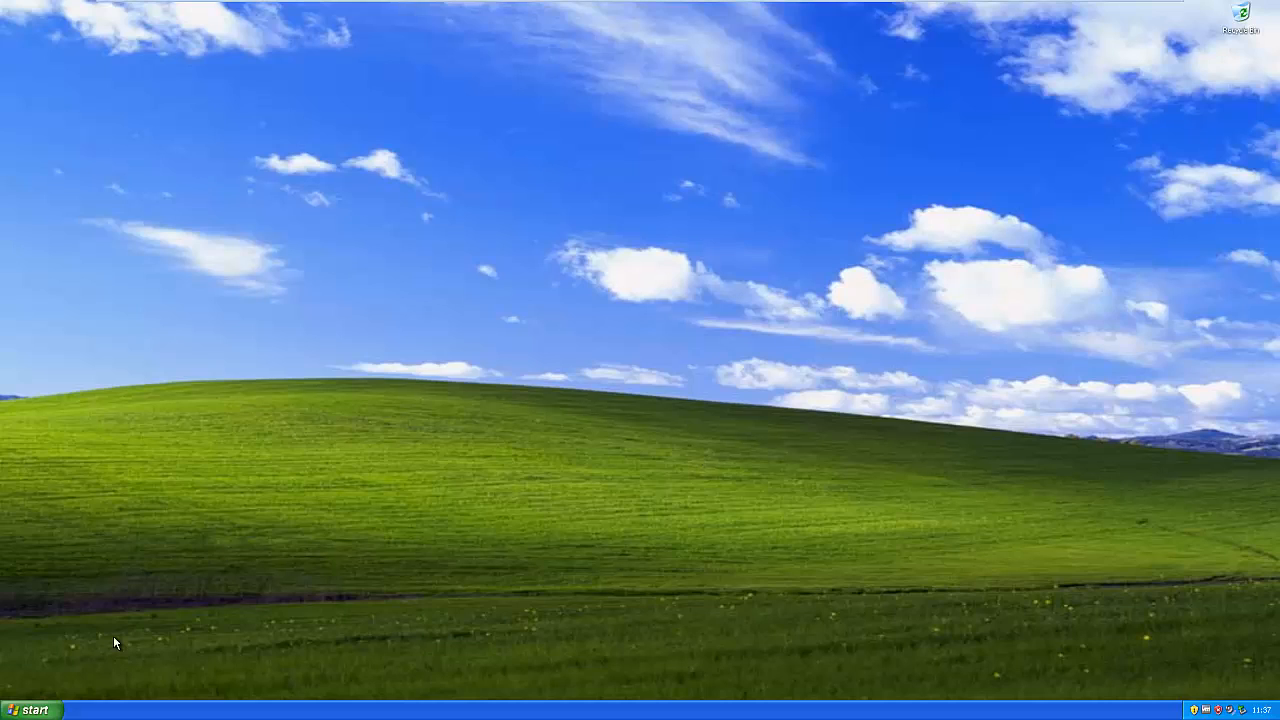
pyautogui.moveTo(146, 669)
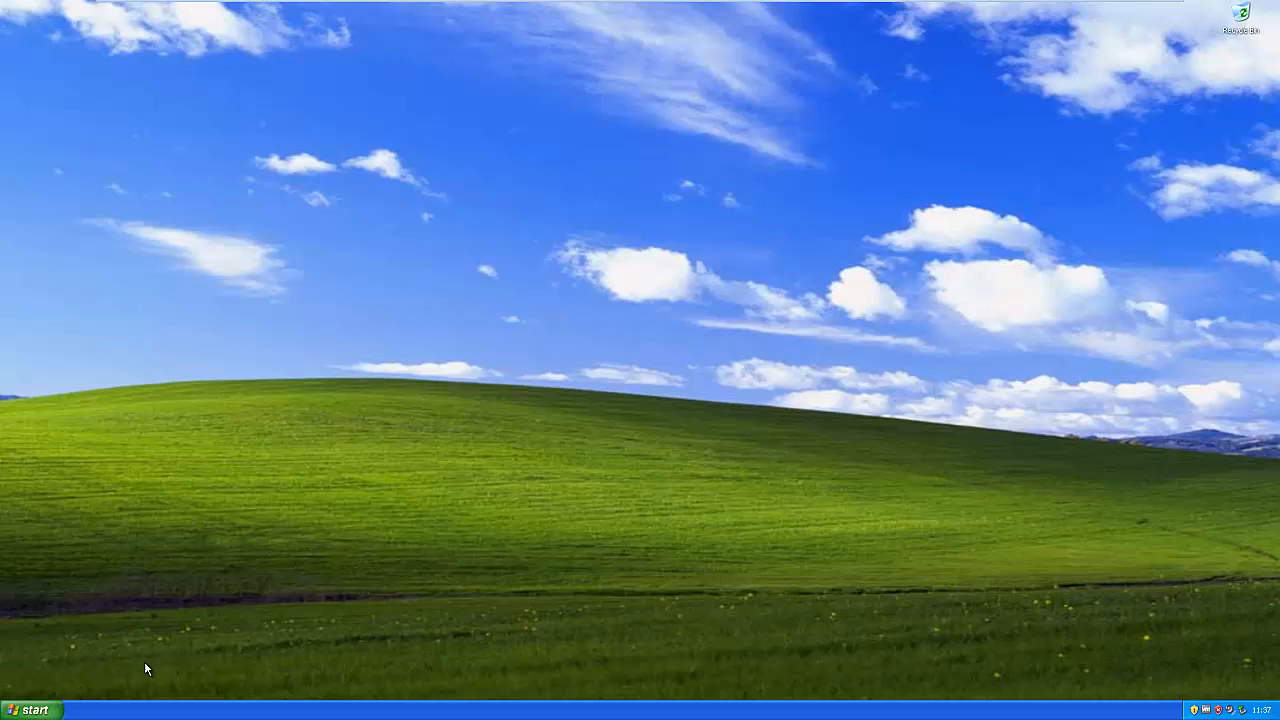
pyautogui.moveTo(270, 644)
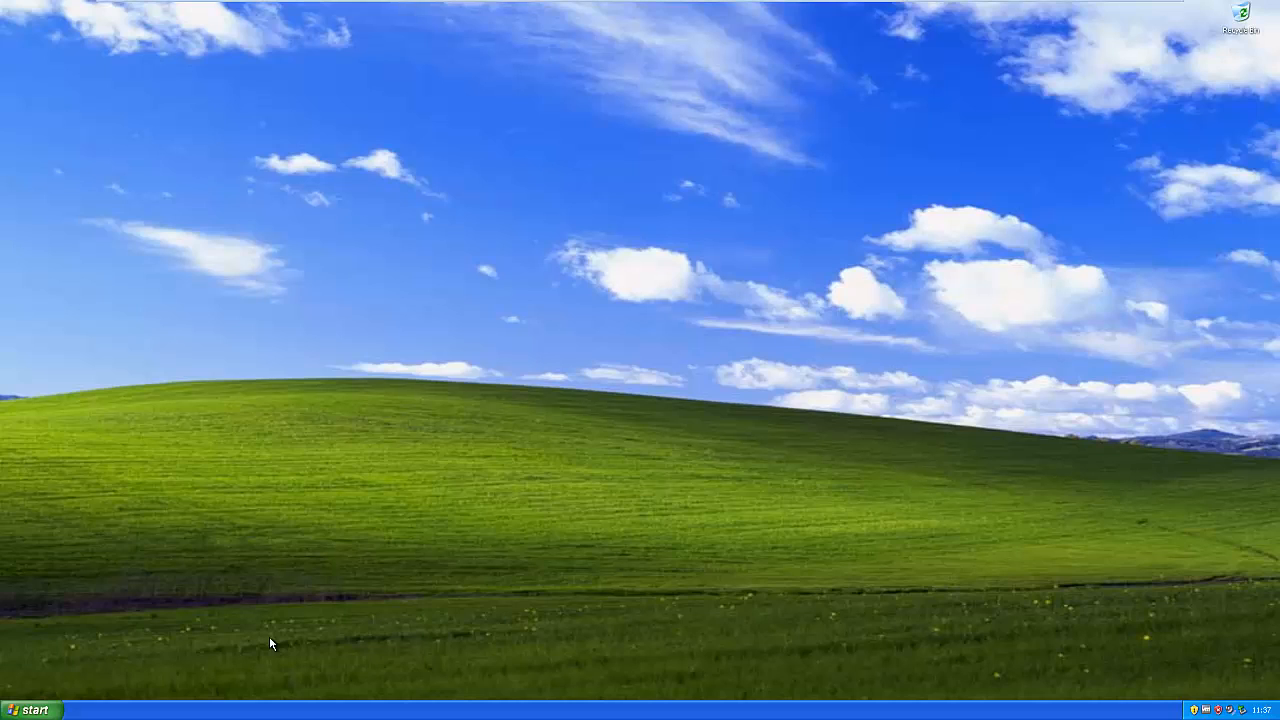
pyautogui.moveTo(593, 521)
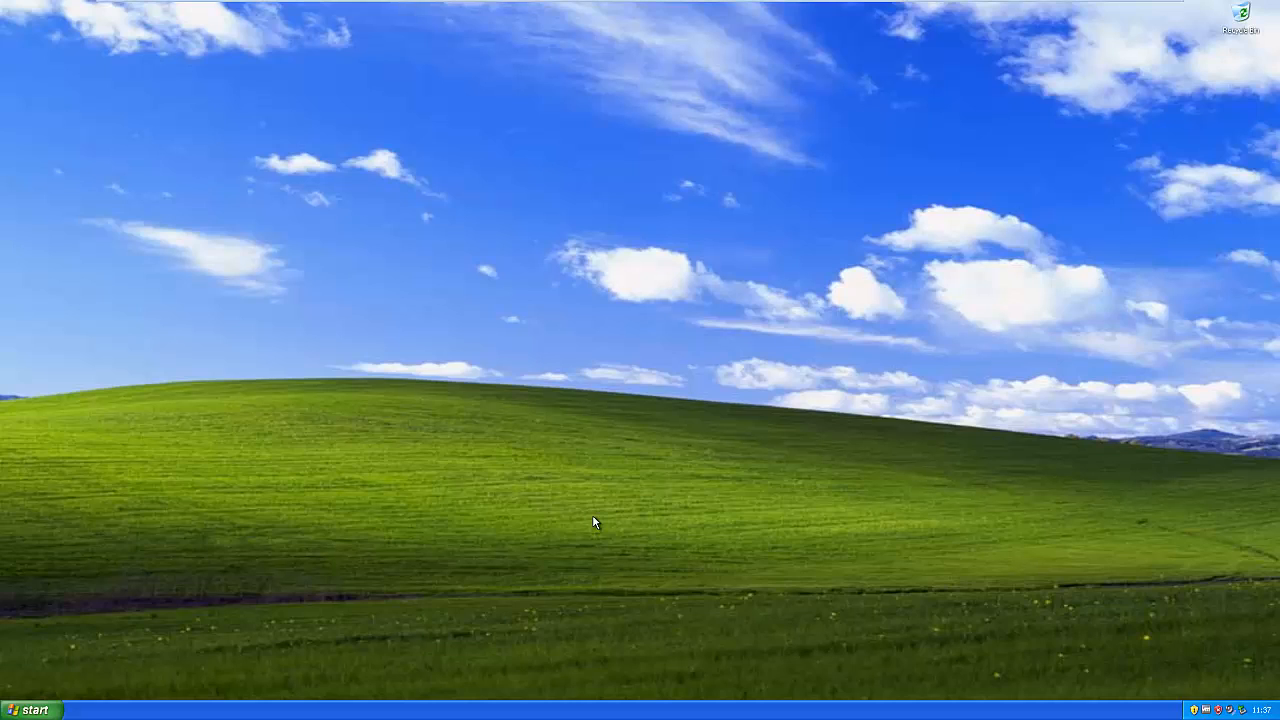
pyautogui.moveTo(1080, 592)
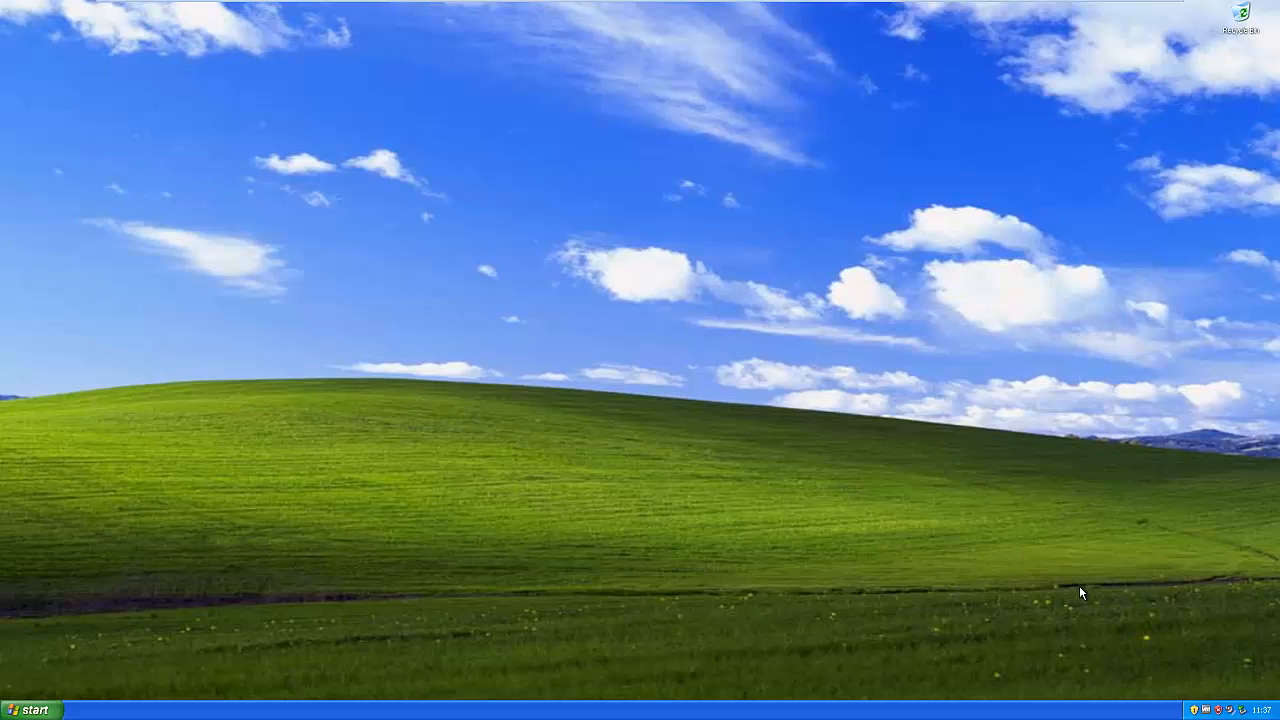
pyautogui.moveTo(1078, 586)
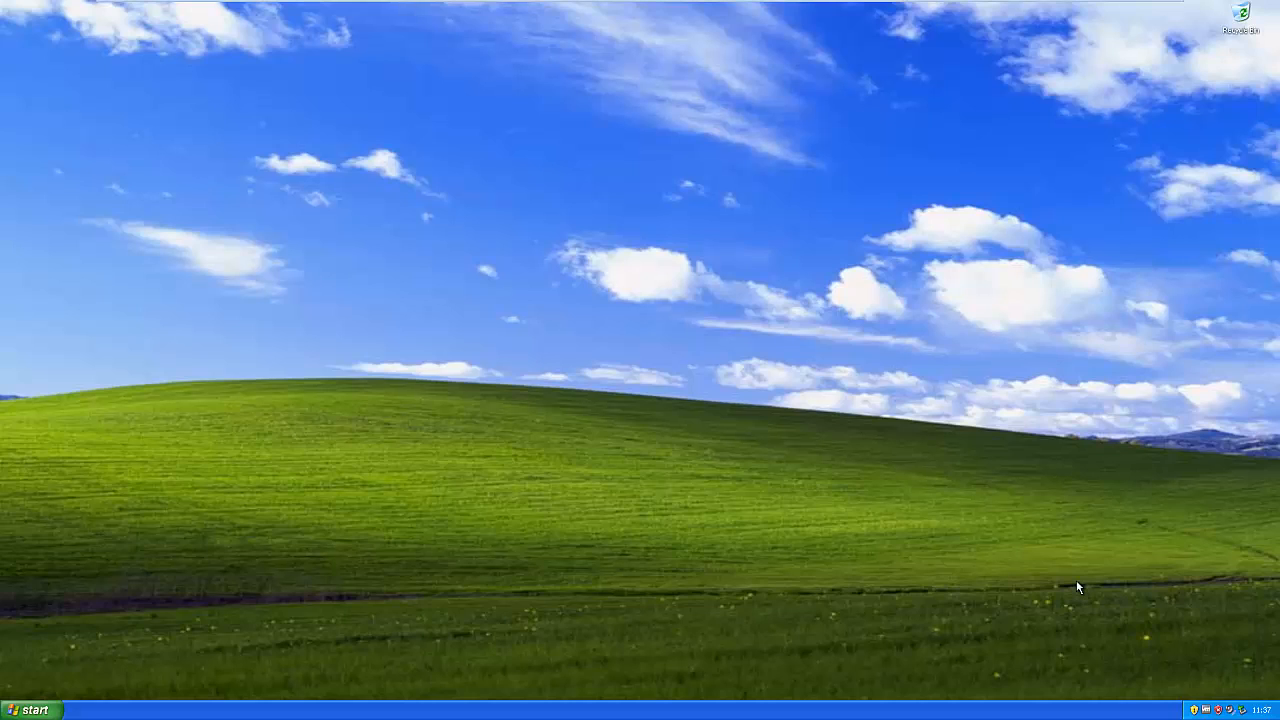
pyautogui.moveTo(770, 578)
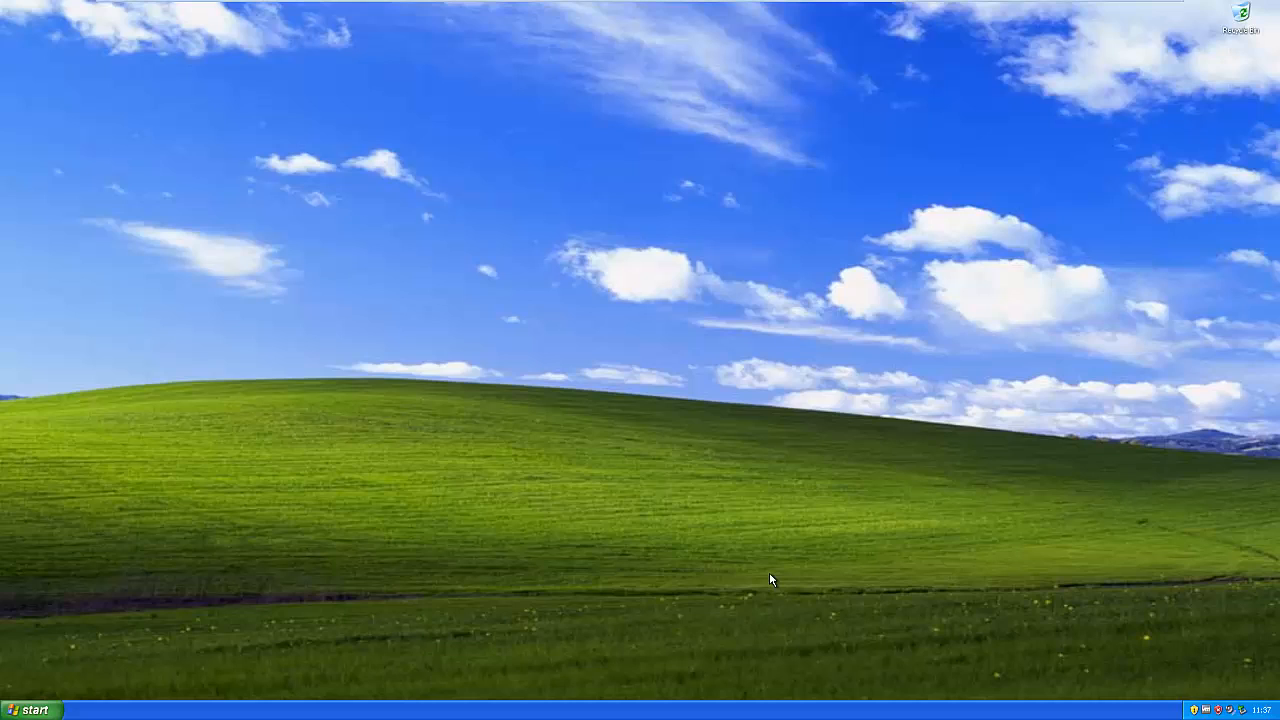
pyautogui.moveTo(740, 540)
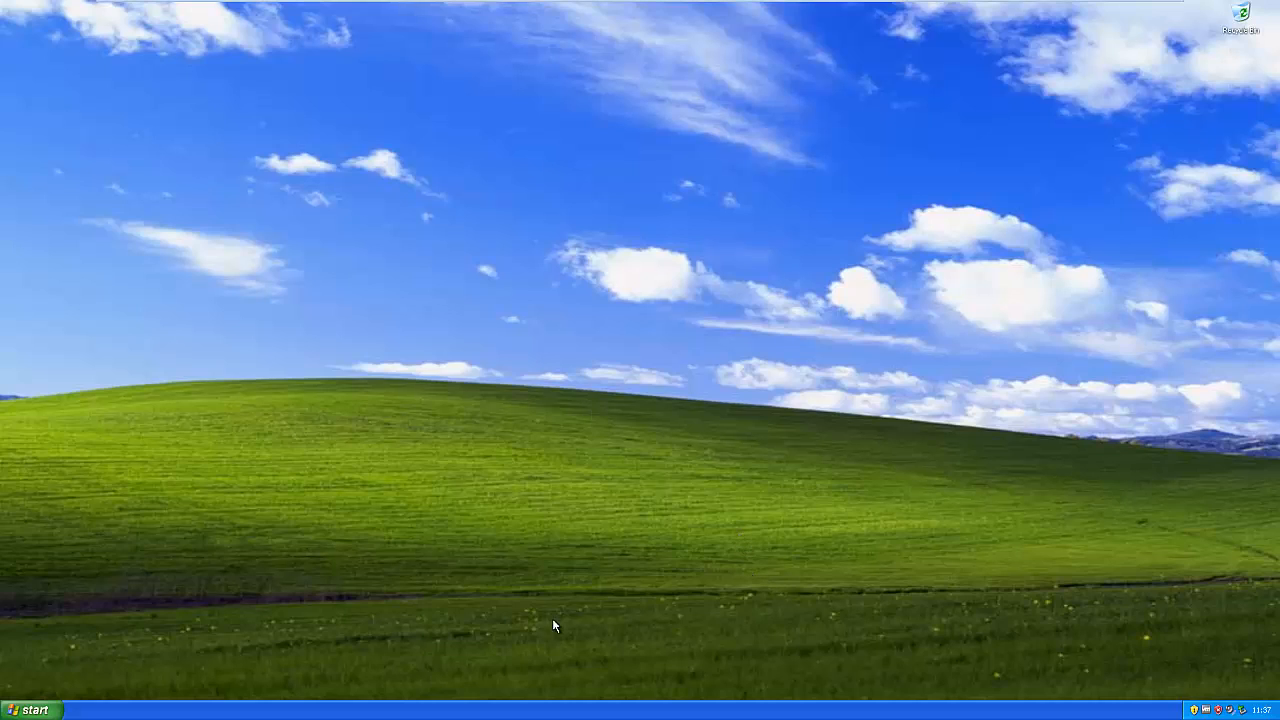
pyautogui.moveTo(253, 647)
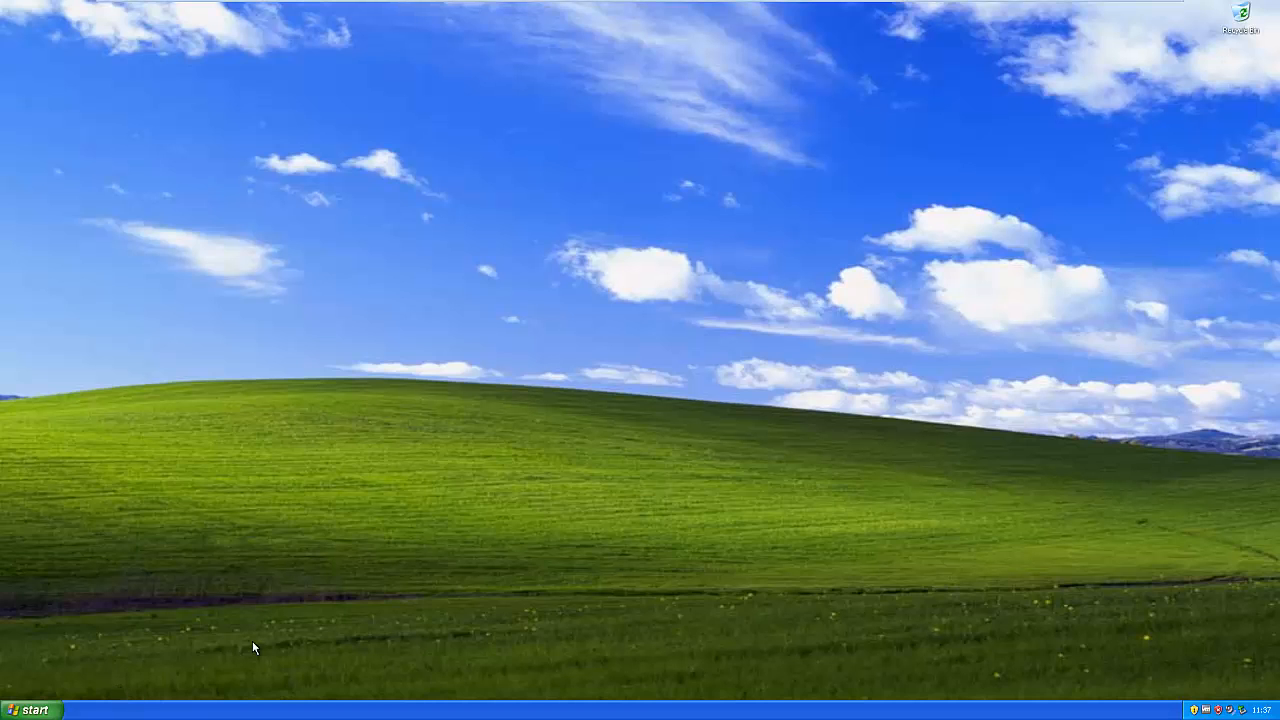
pyautogui.moveTo(600, 711)
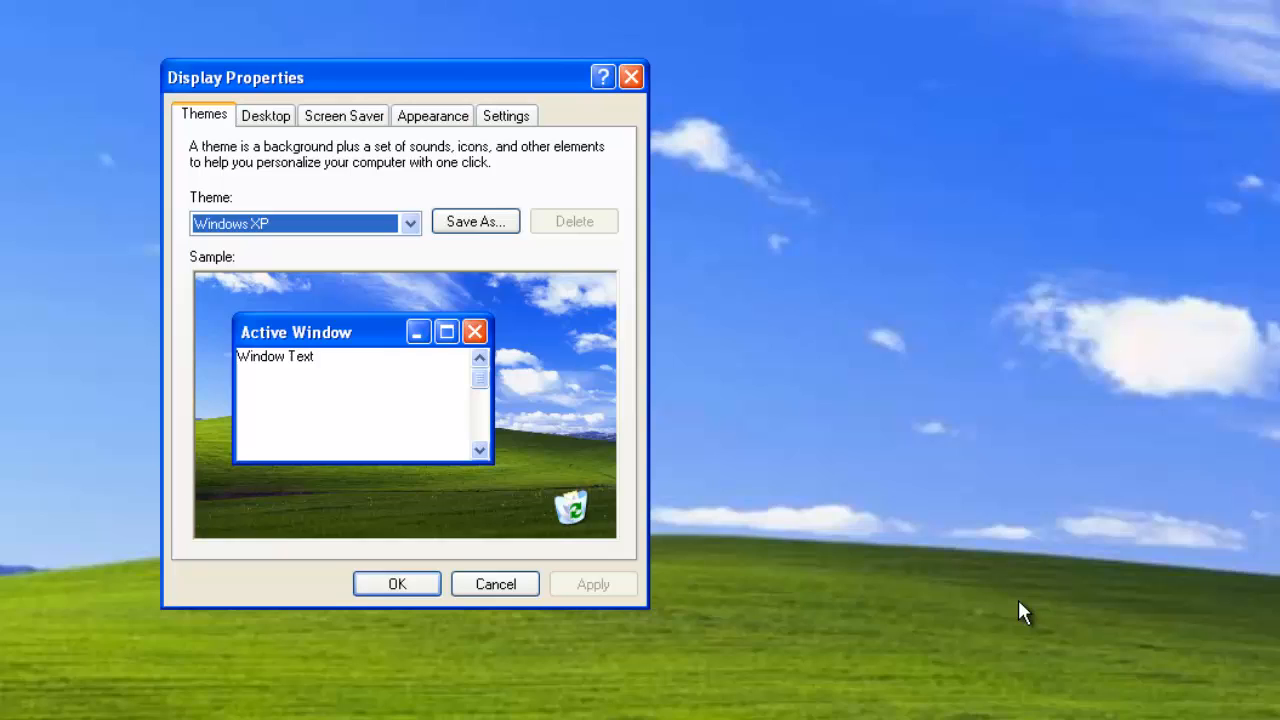
# Step: Switch the window and button style to Windows Classic and view the Start menu
pyautogui.click(432, 115)
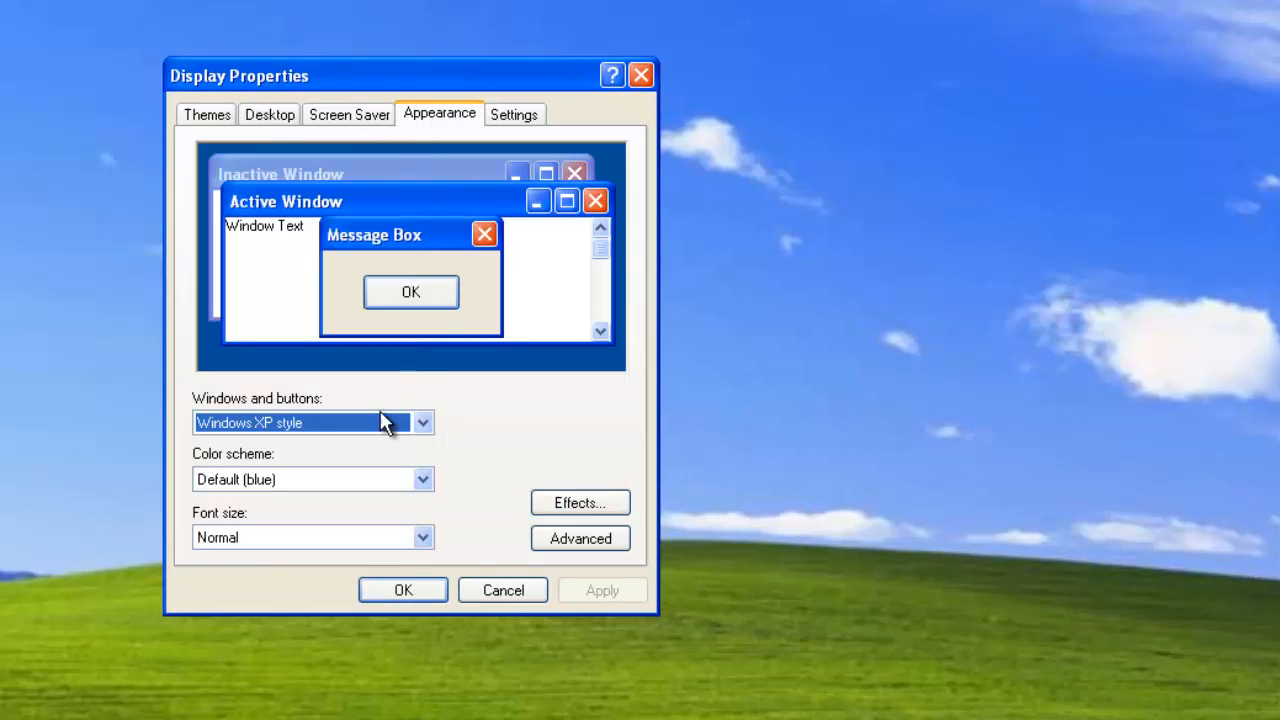
pyautogui.click(422, 479)
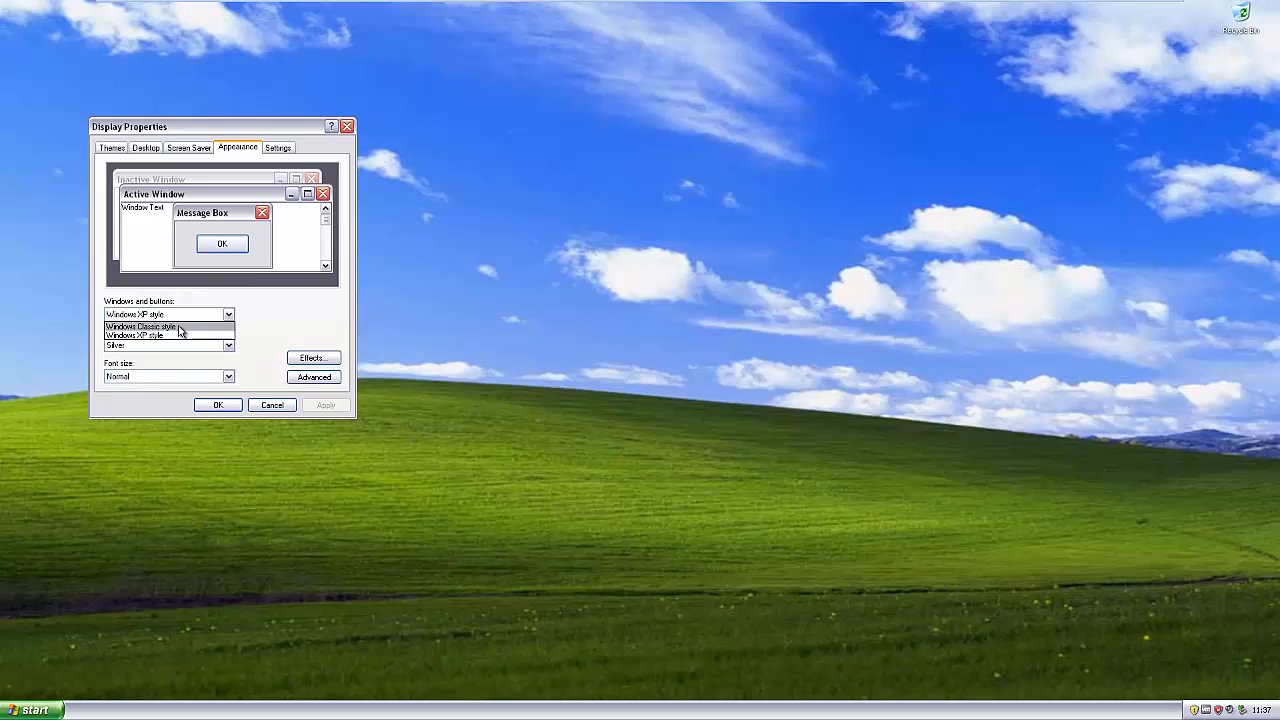
pyautogui.click(140, 327)
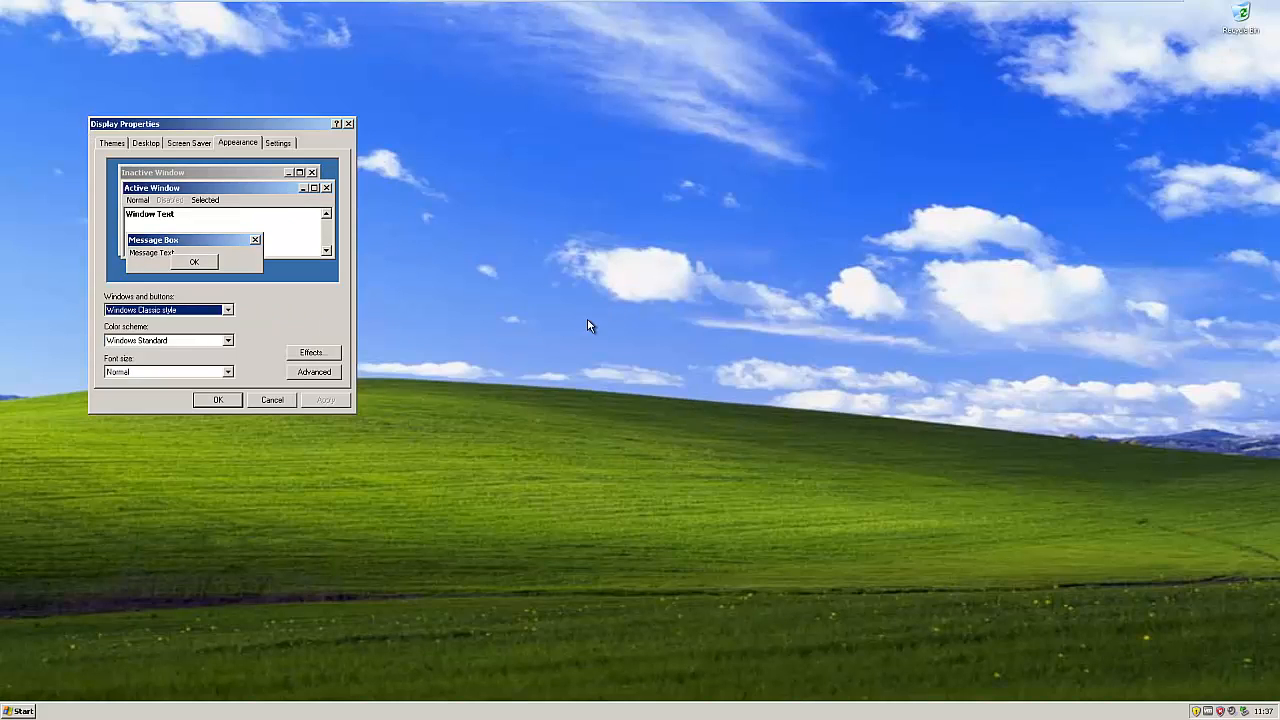
pyautogui.click(20, 710)
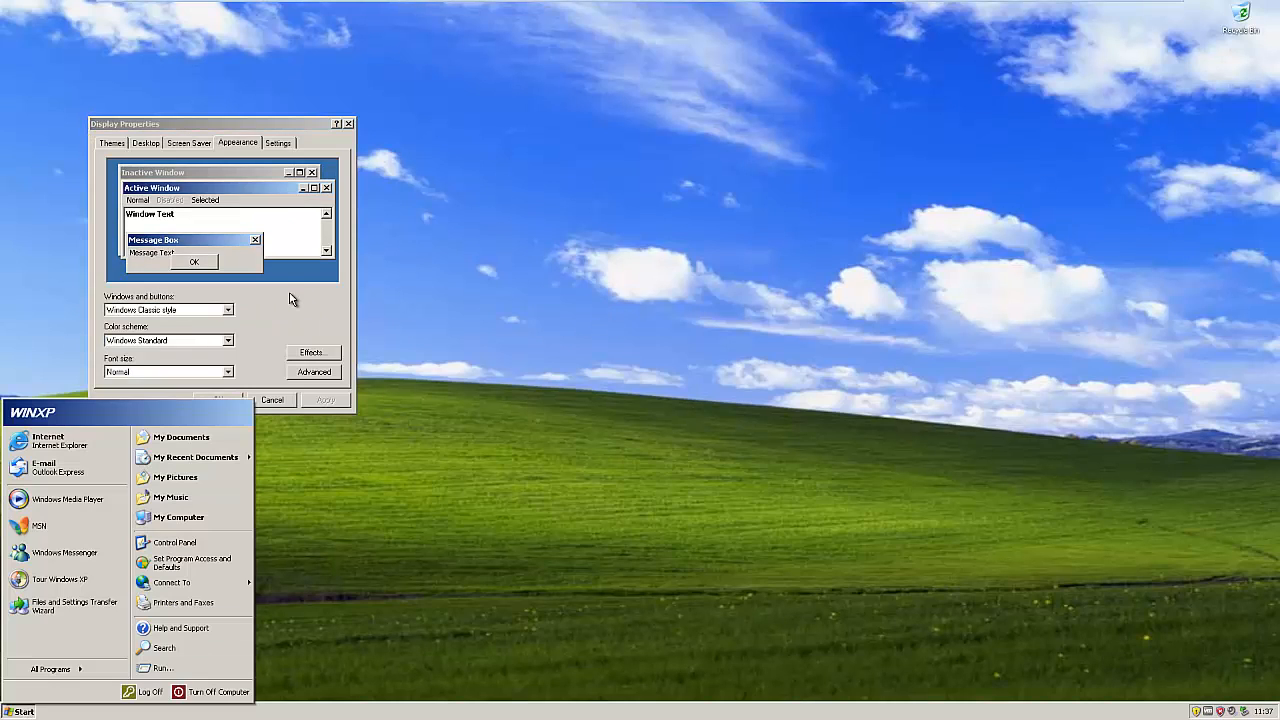
# Step: Choose the Windows XP style again and apply it
pyautogui.click(228, 309)
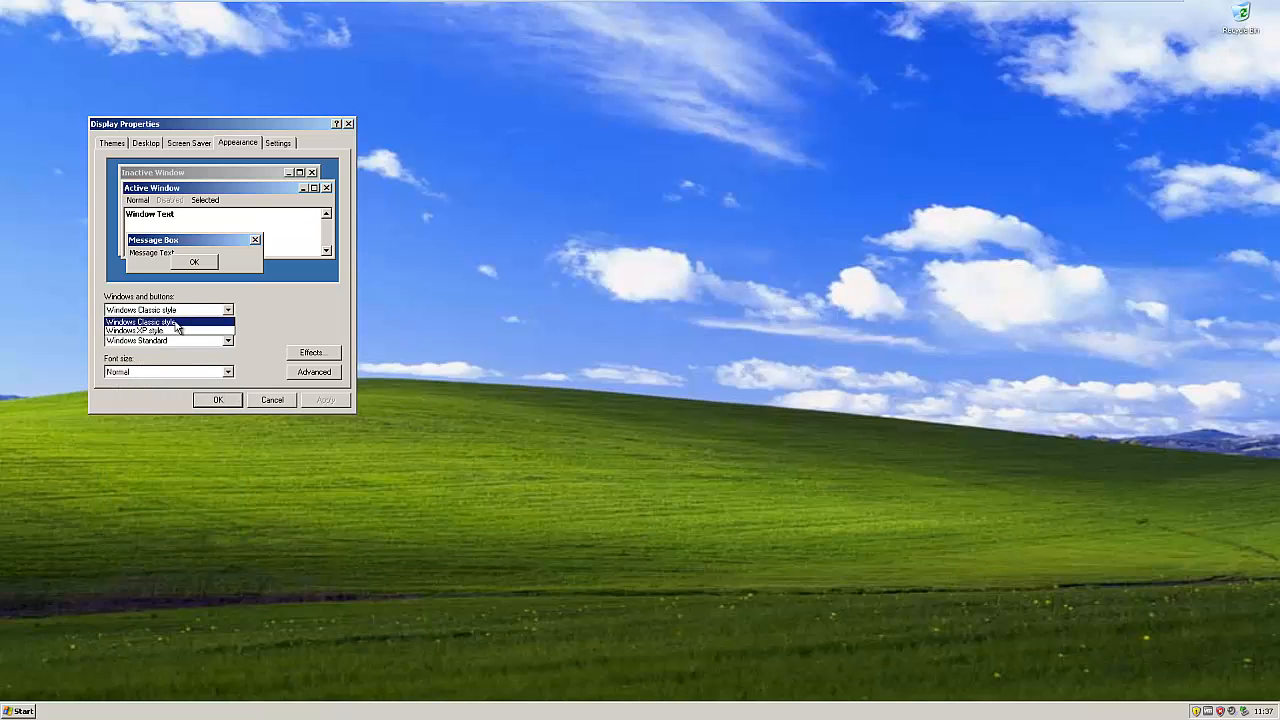
pyautogui.click(148, 330)
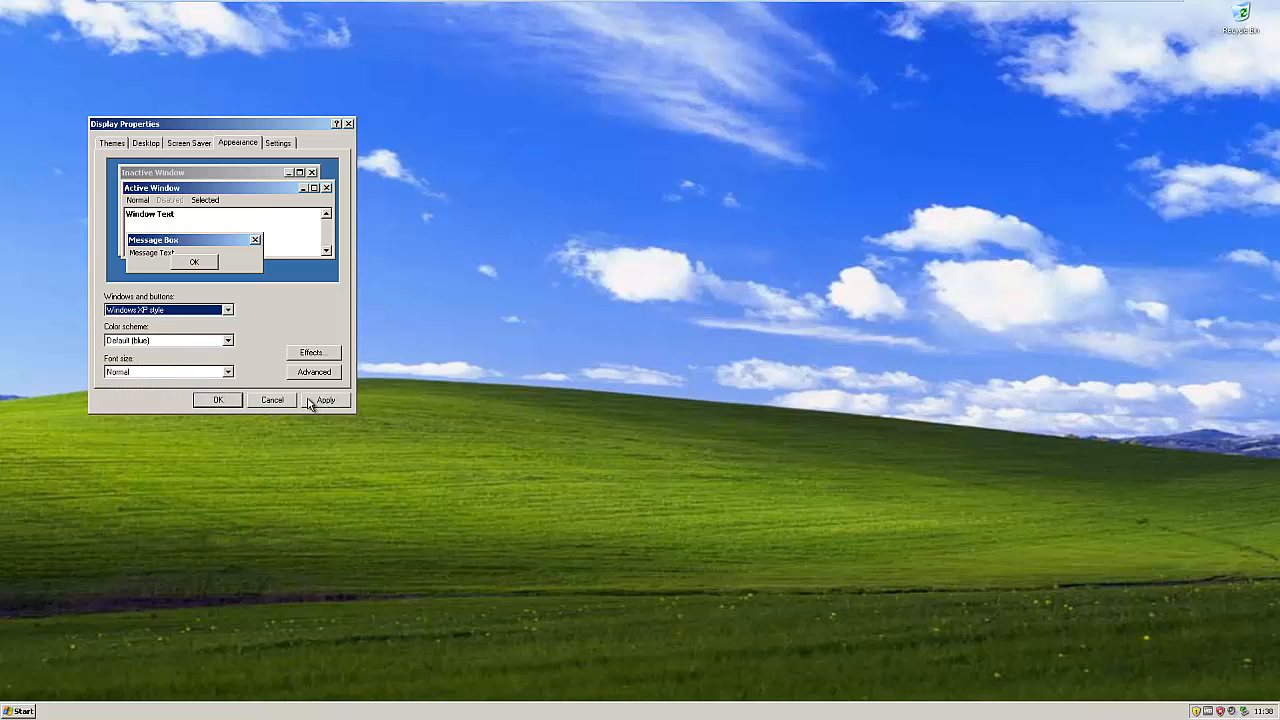
pyautogui.click(325, 400)
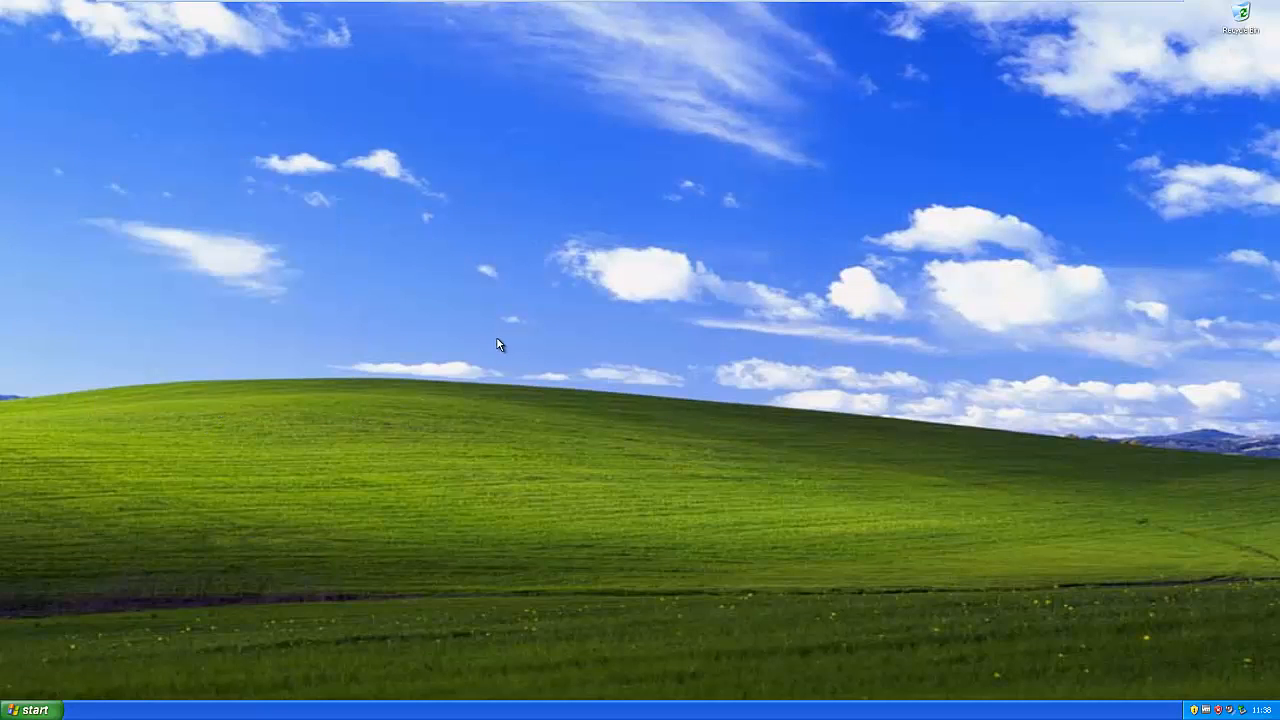
pyautogui.moveTo(505, 341)
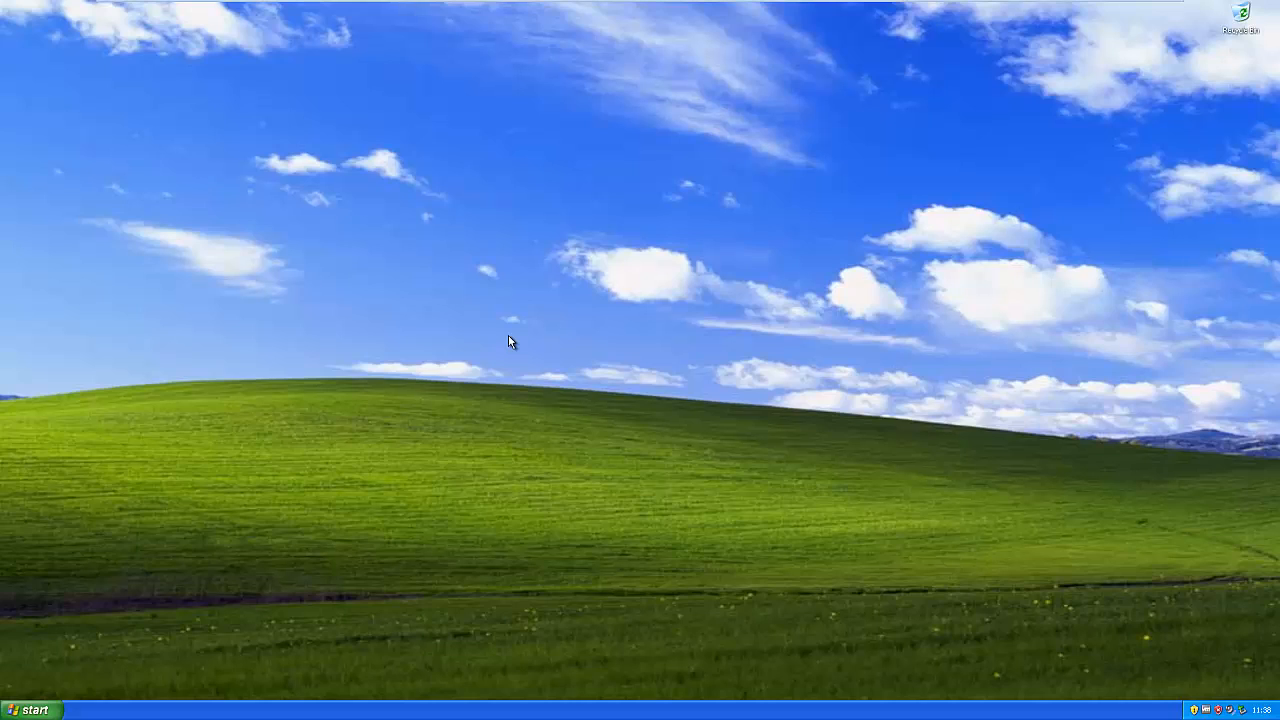
pyautogui.moveTo(620, 346)
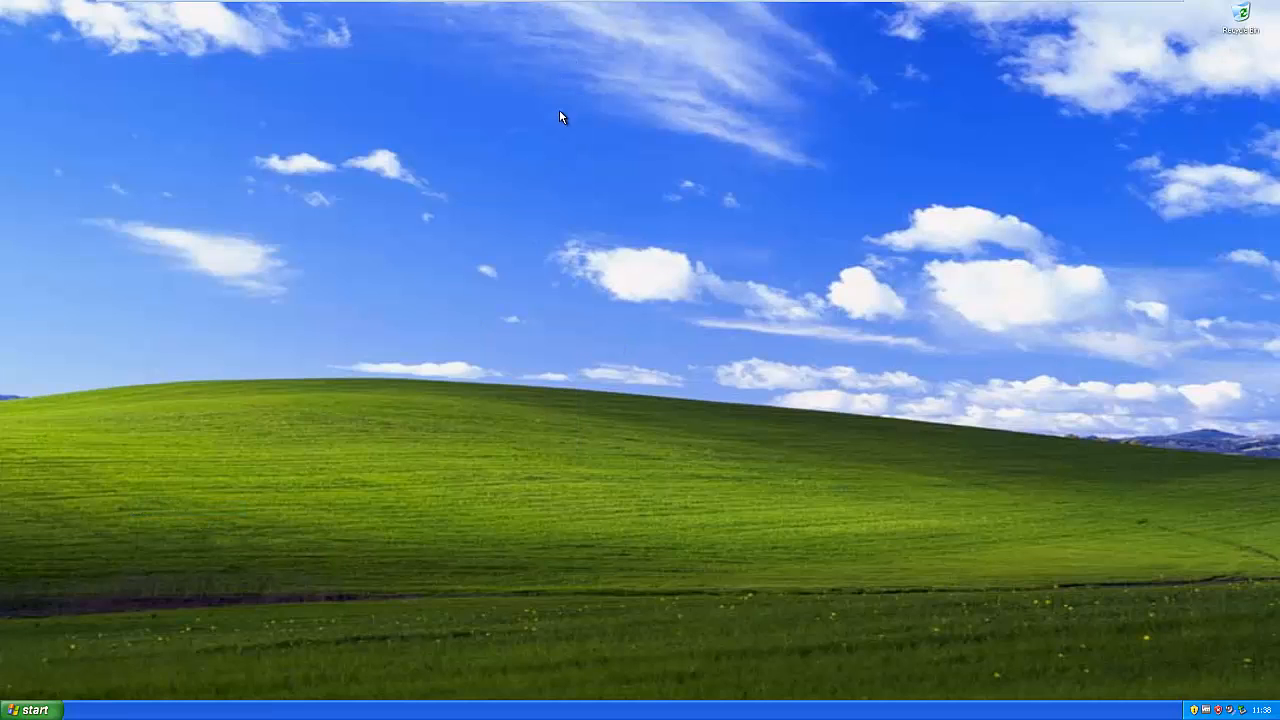
pyautogui.moveTo(622, 165)
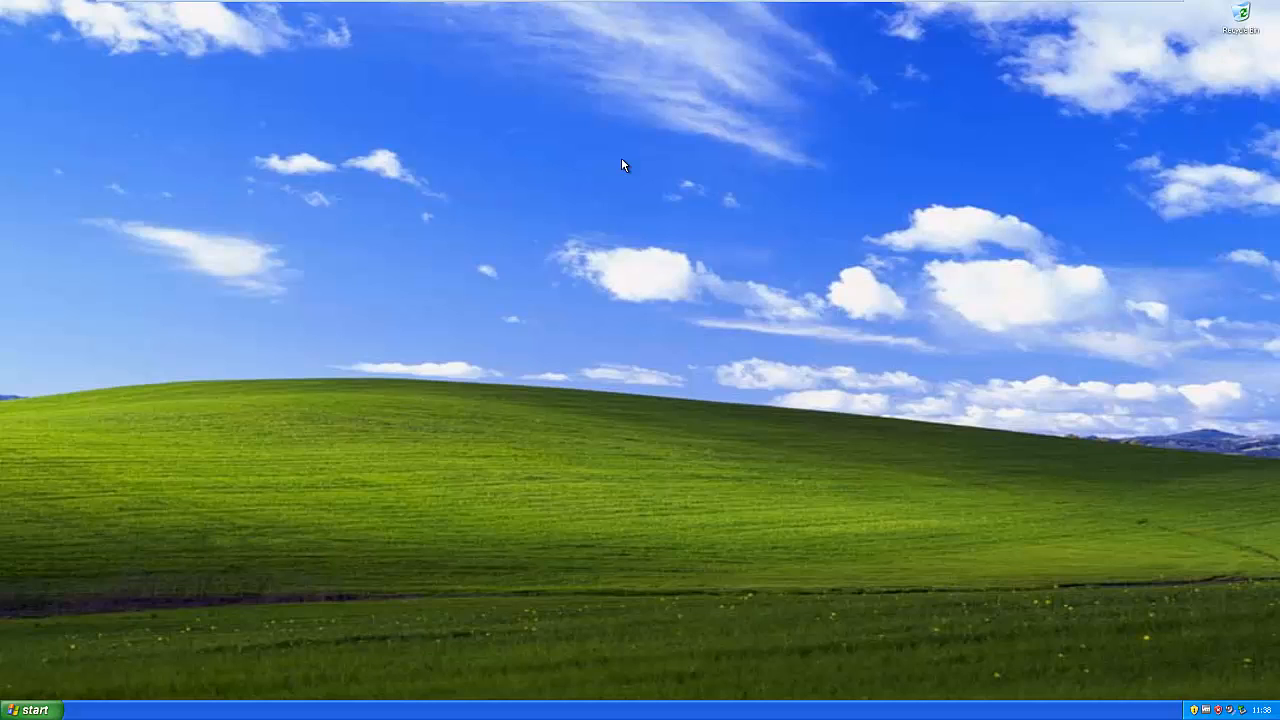
pyautogui.moveTo(616, 334)
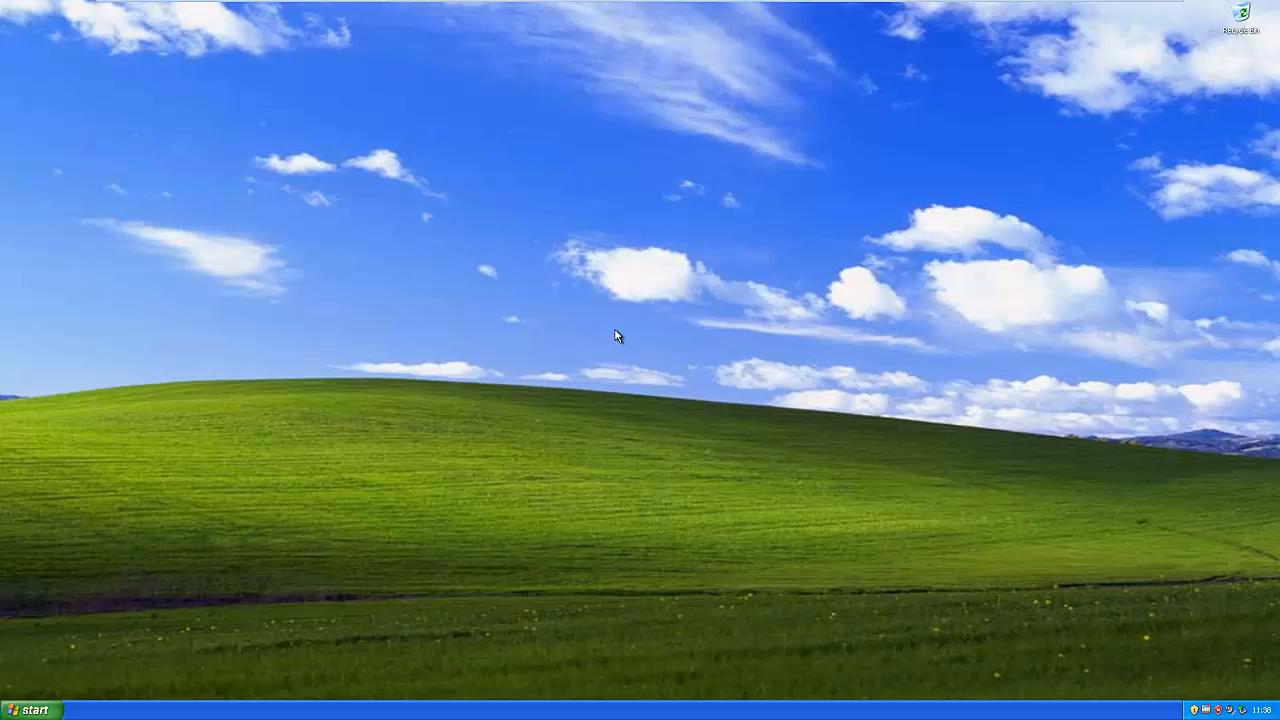
# Step: Open the Start menu to reach Internet Explorer
pyautogui.click(30, 711)
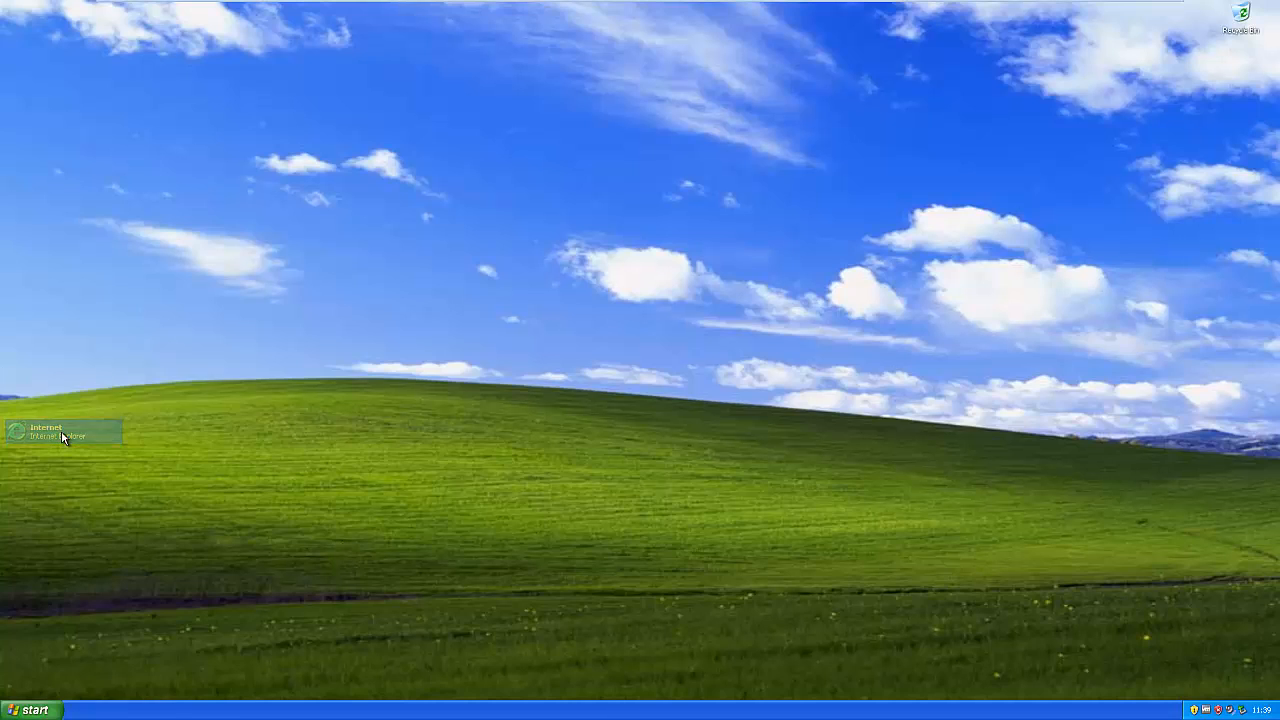
# Step: Maximize Internet Explorer on MSN UK and view its About Internet Explorer version info
pyautogui.doubleClick(47, 432)
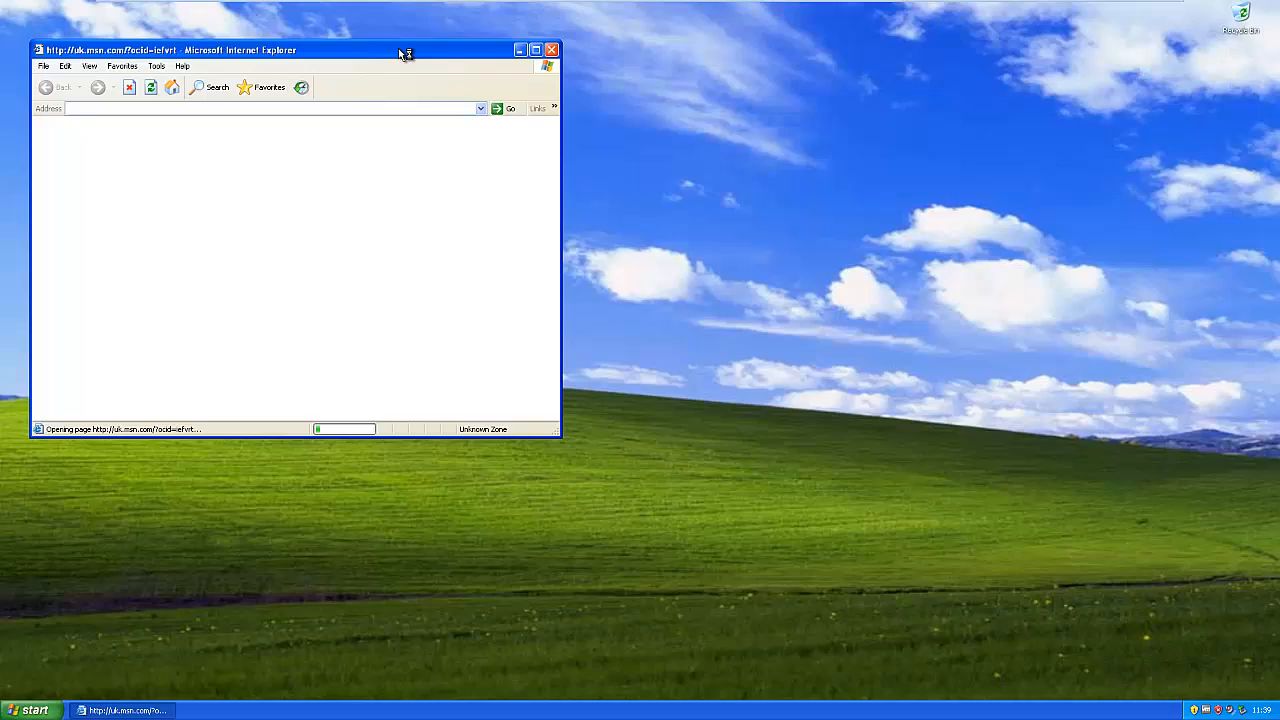
pyautogui.click(535, 49)
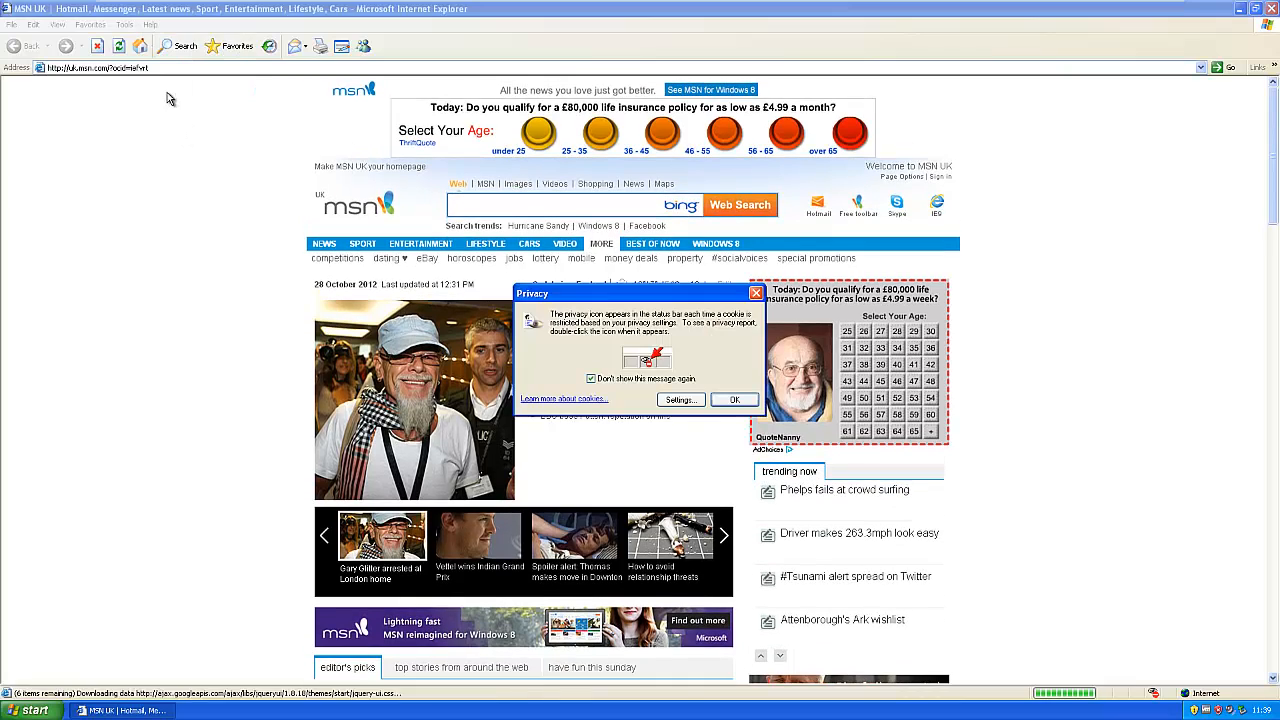
pyautogui.click(149, 24)
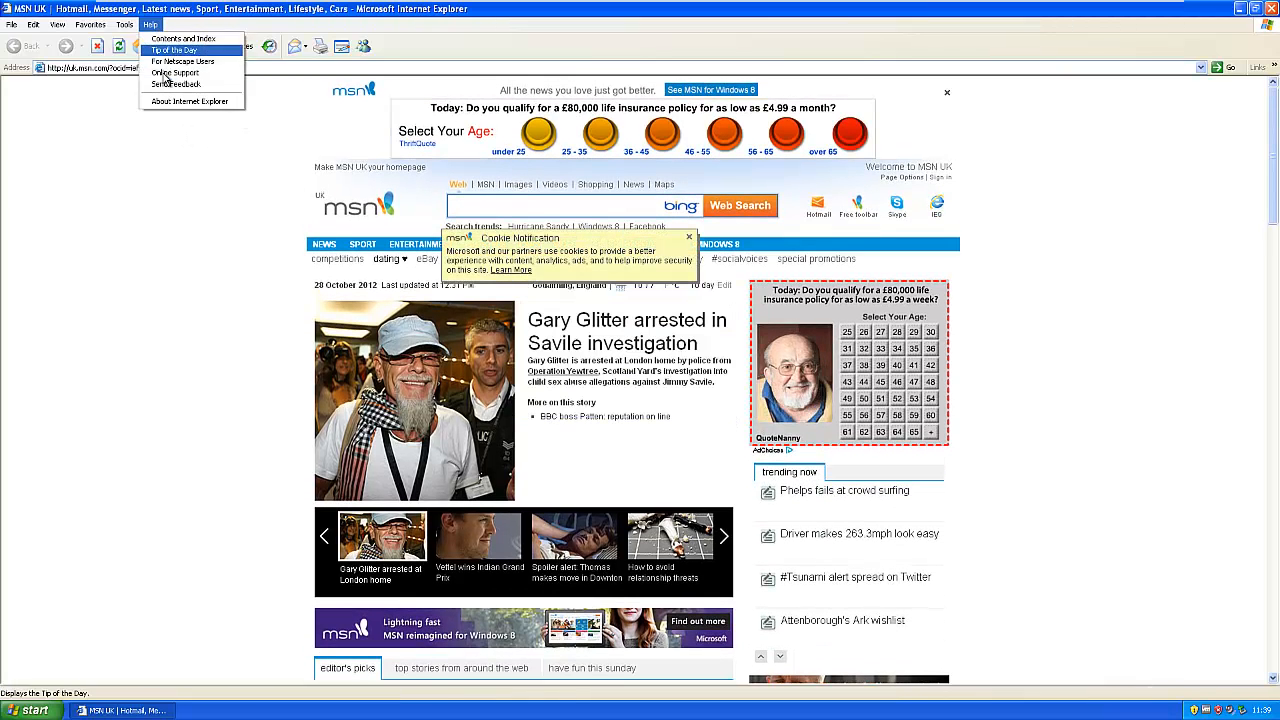
pyautogui.click(188, 101)
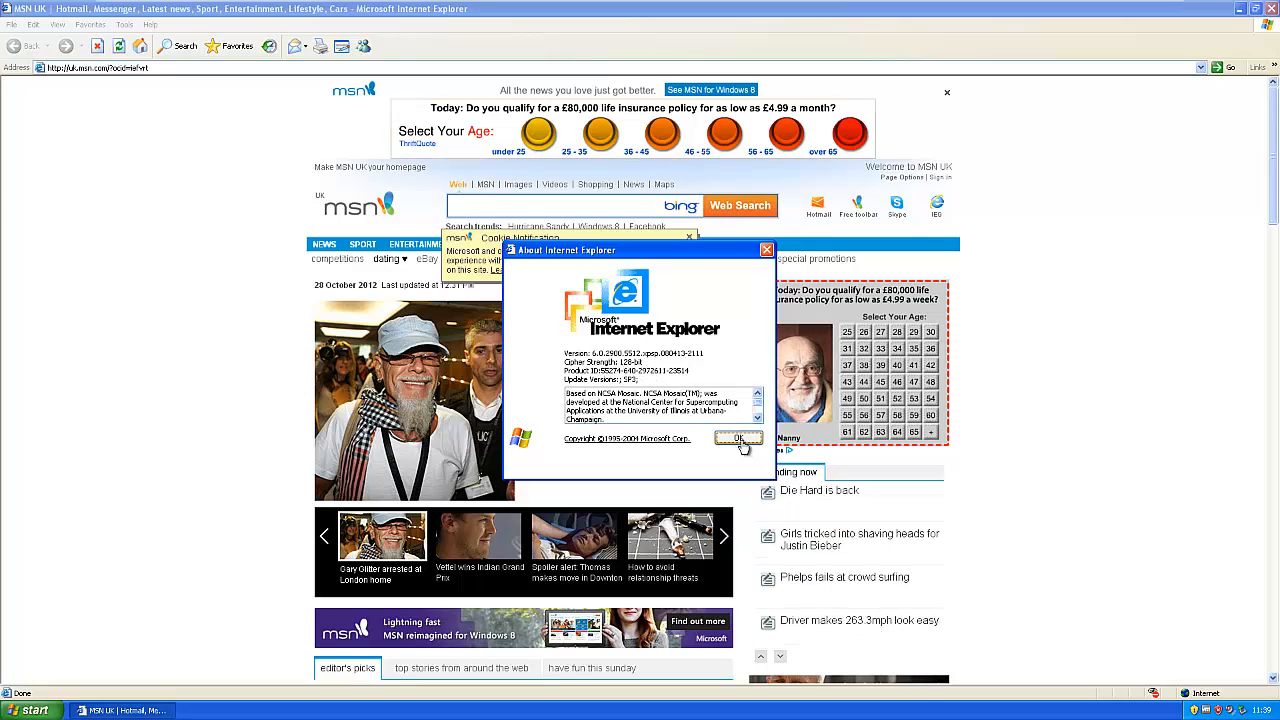
pyautogui.click(738, 438)
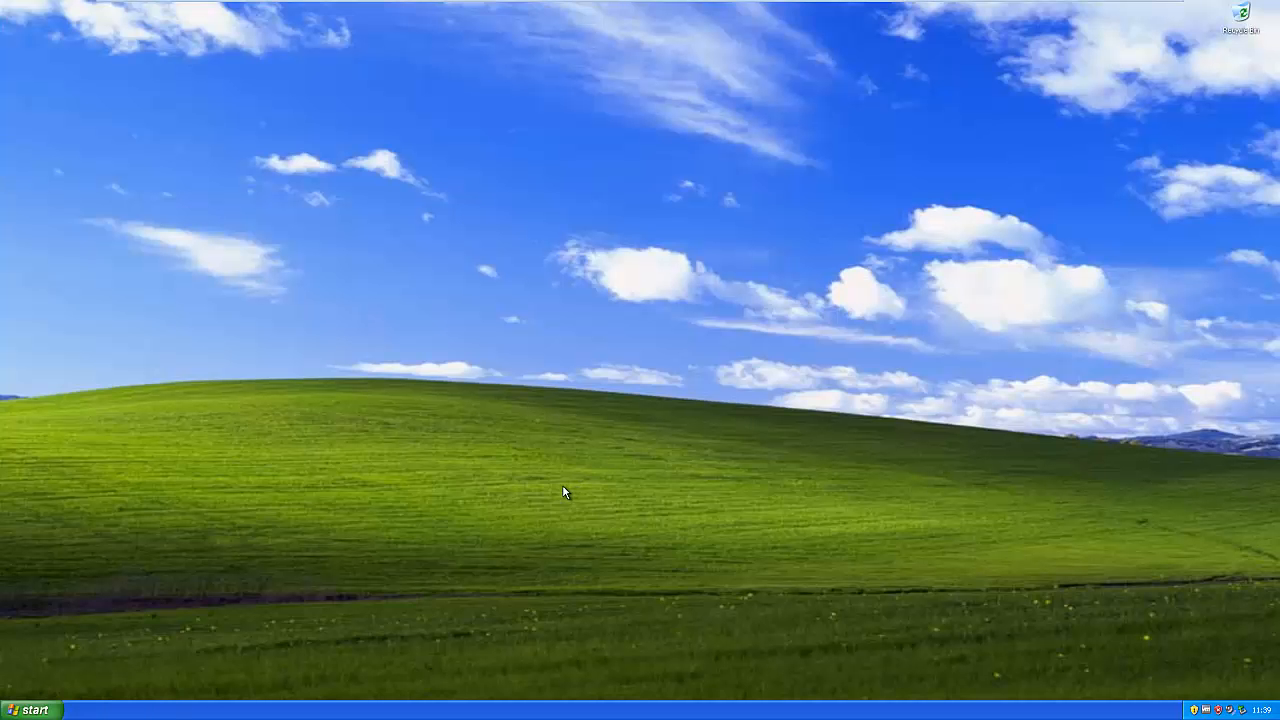
pyautogui.moveTo(160, 662)
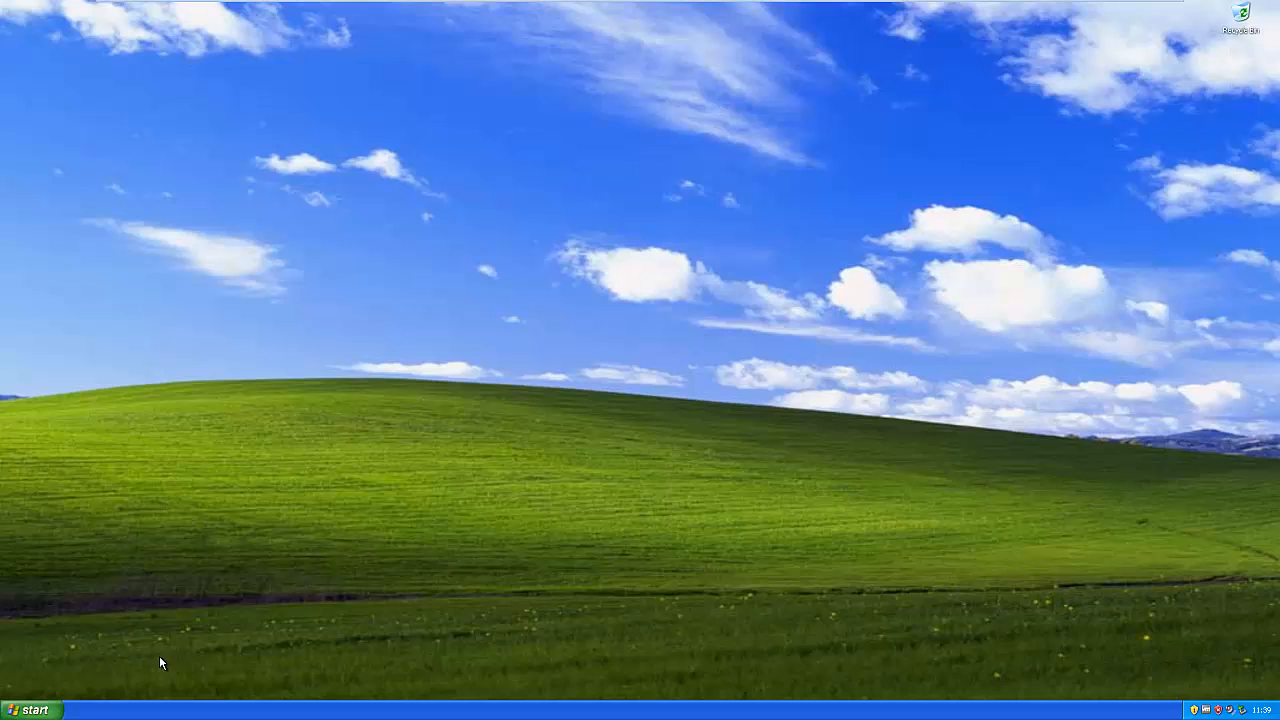
pyautogui.moveTo(85, 650)
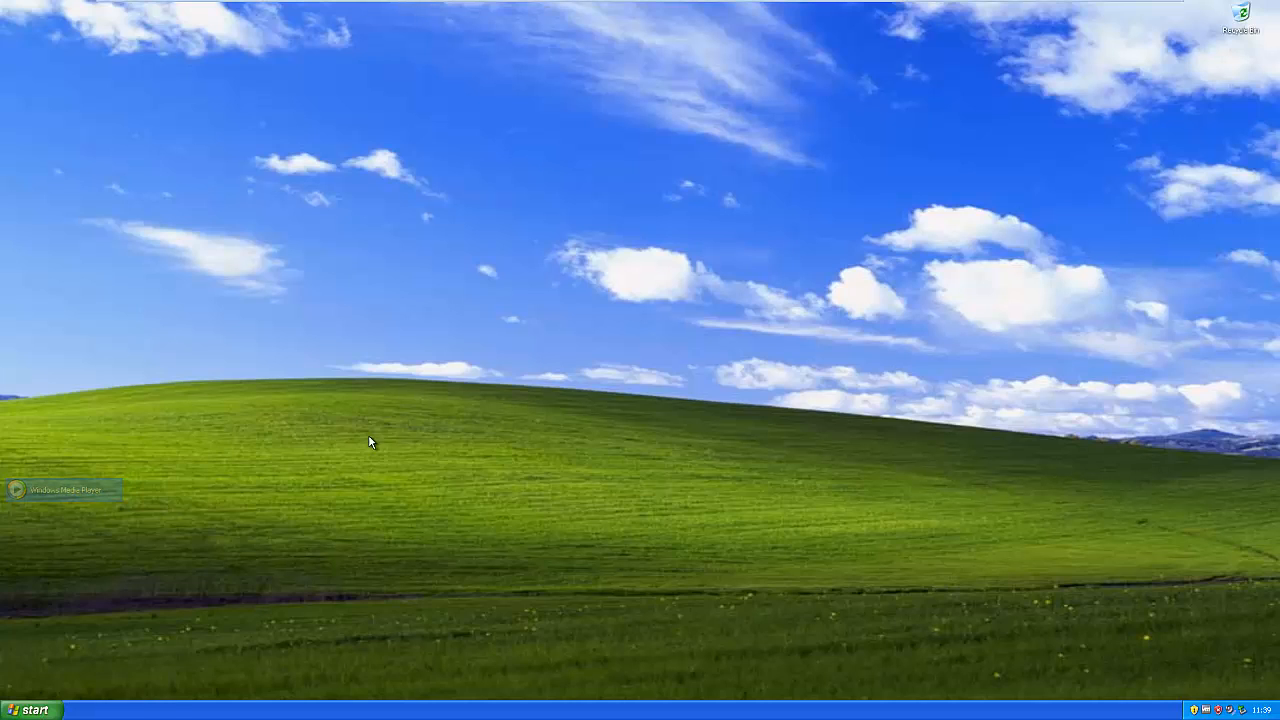
# Step: Finish Media Player 11 first-run setup with Express Settings, then close the player
pyautogui.click(65, 489)
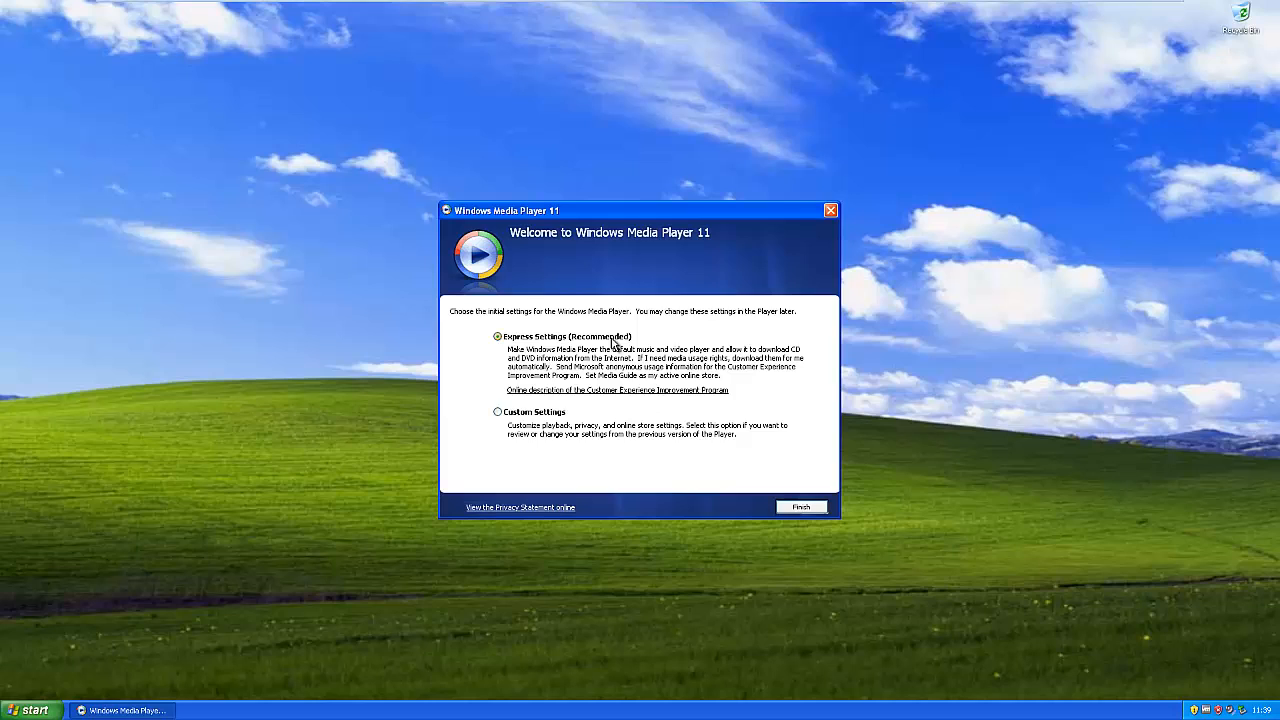
pyautogui.click(801, 507)
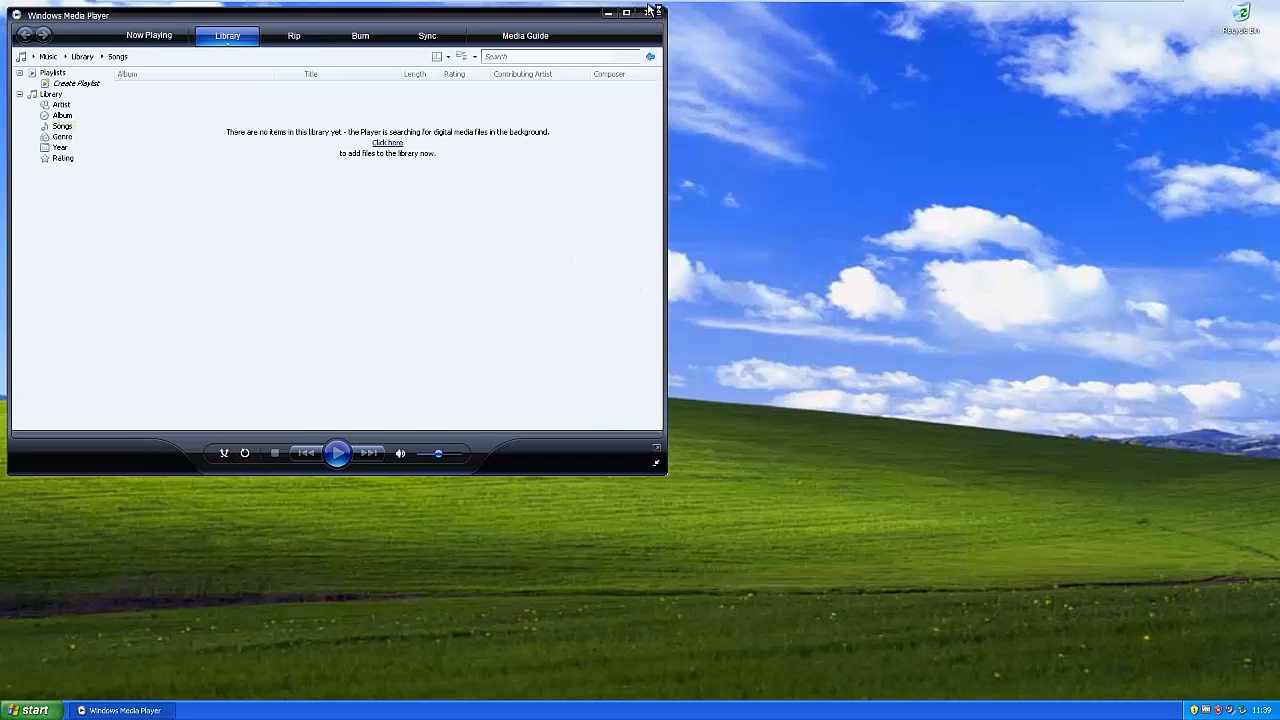
pyautogui.click(626, 11)
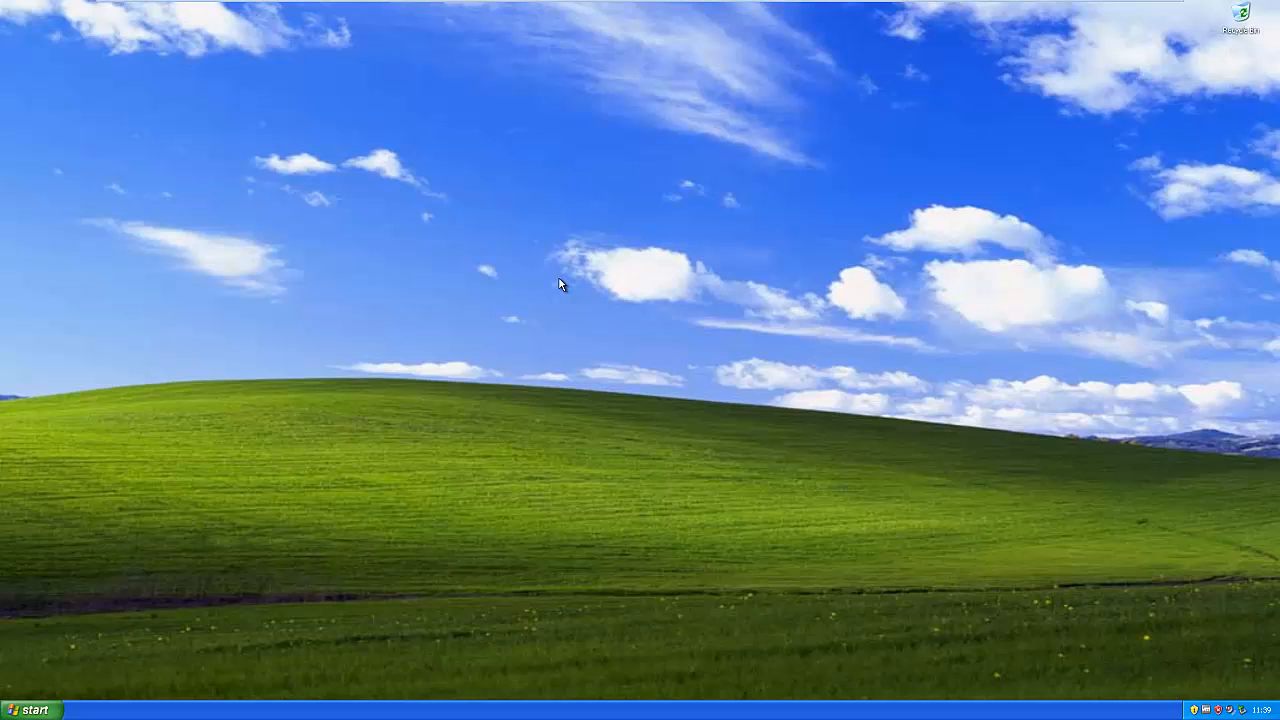
# Step: Open the VMware PCNet adapter's properties in Device Manager and decline Roll Back Driver
pyautogui.click(30, 710)
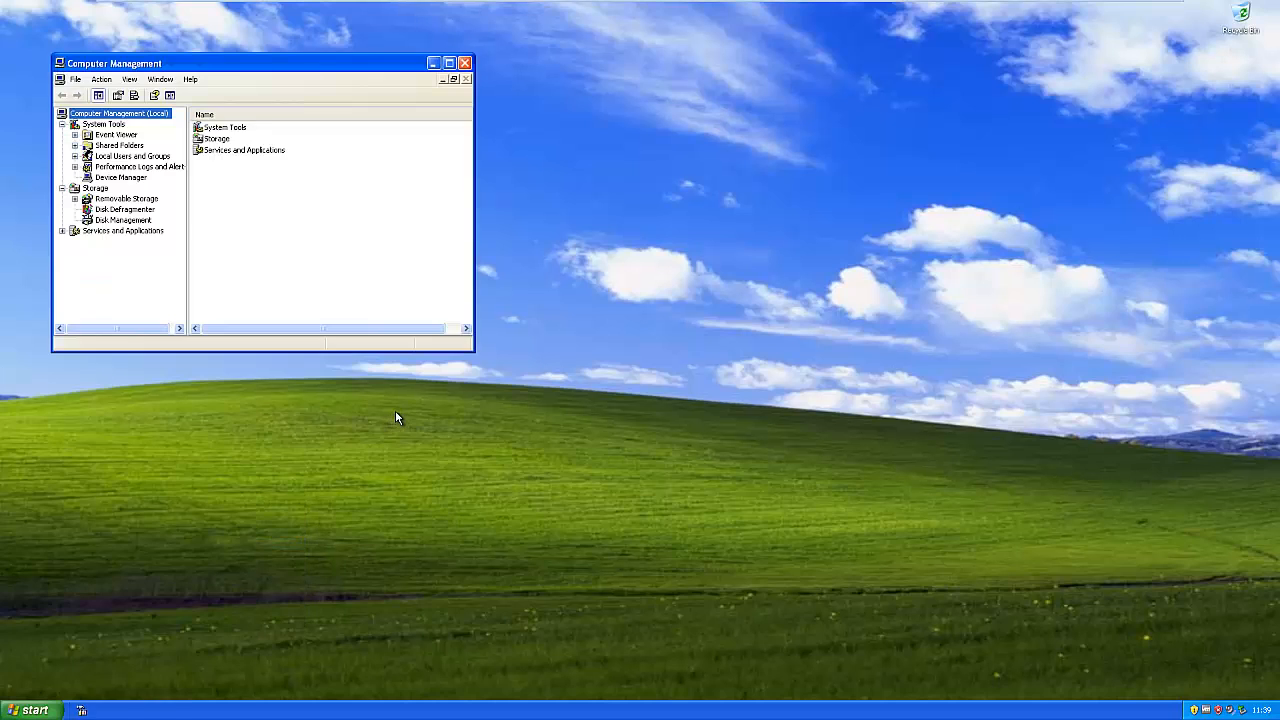
pyautogui.click(121, 177)
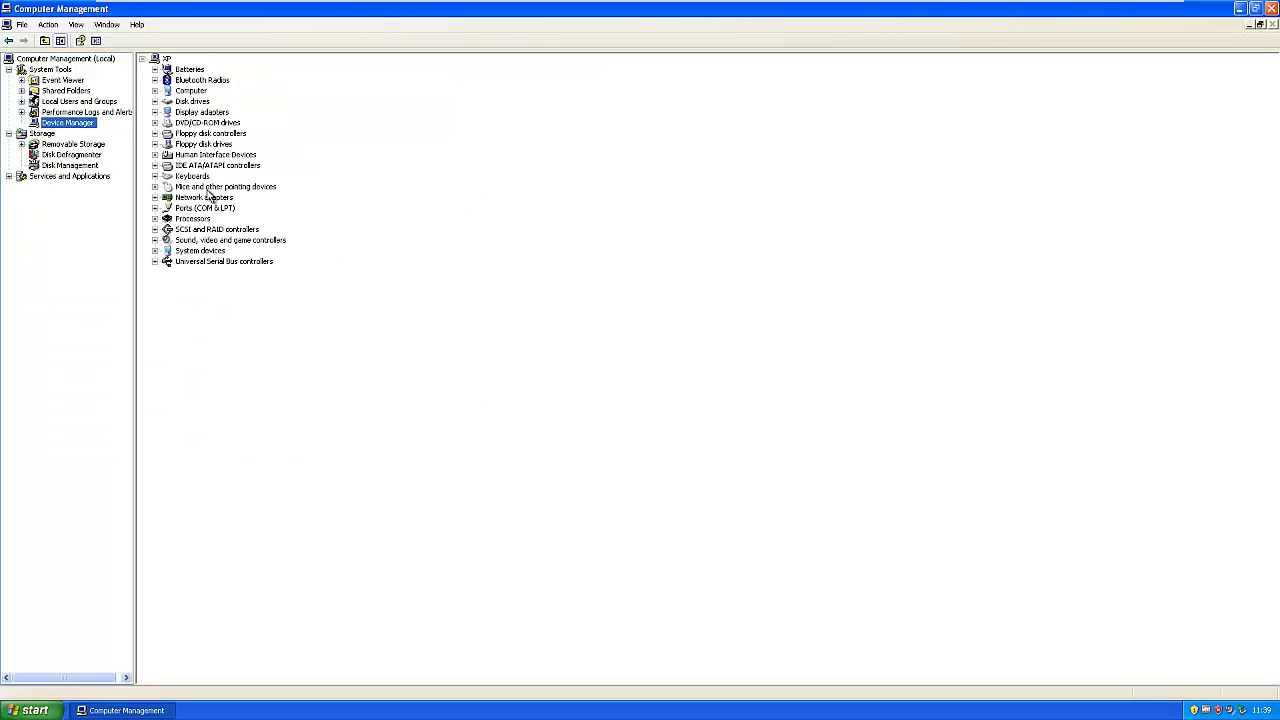
pyautogui.click(205, 197)
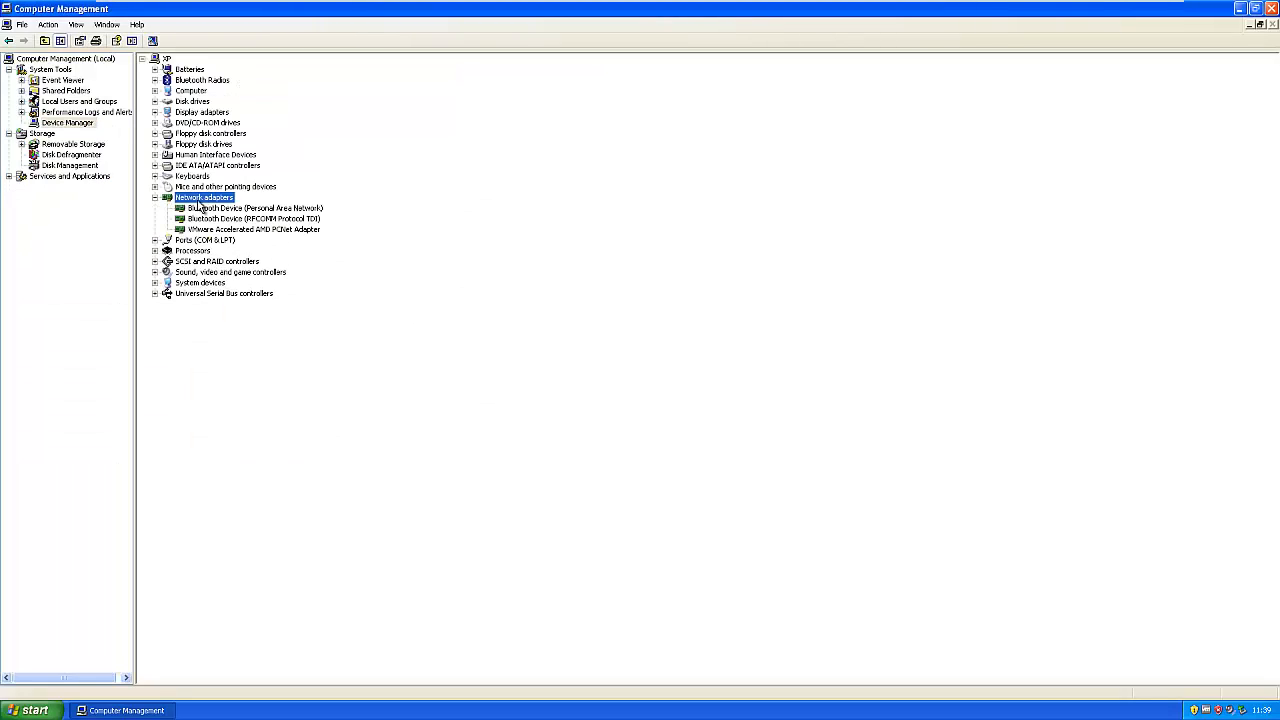
pyautogui.doubleClick(253, 229)
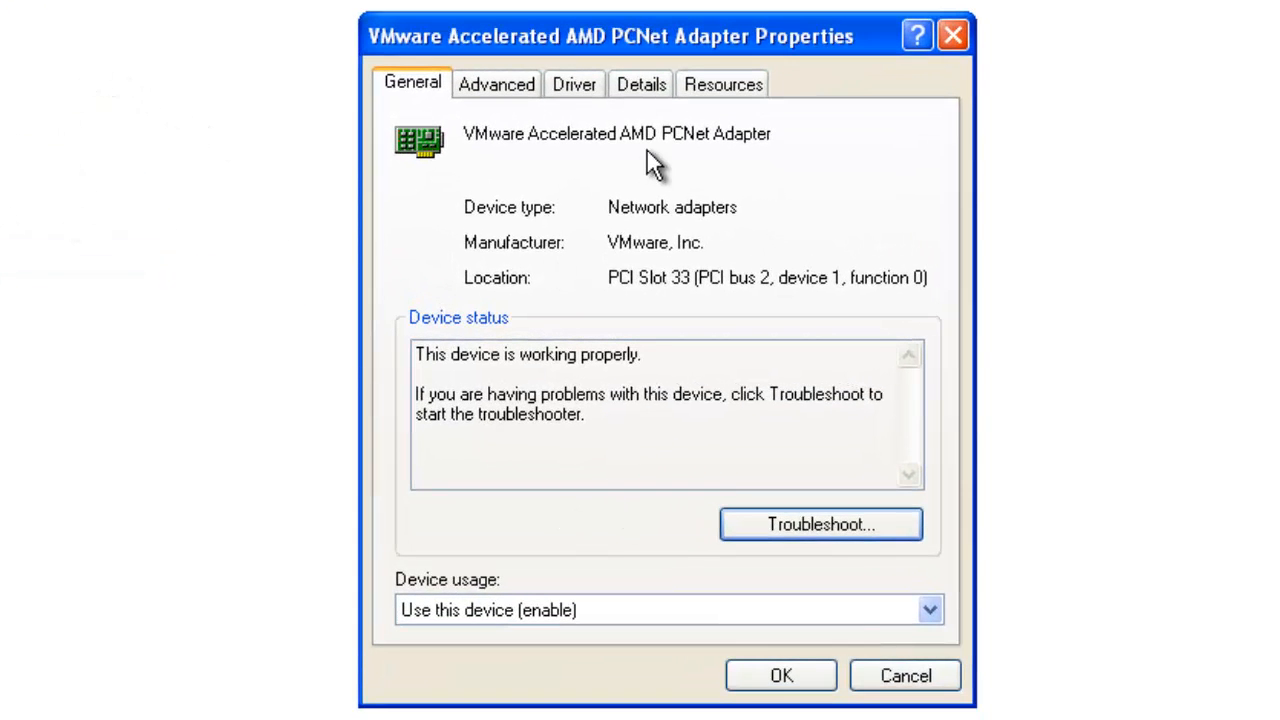
pyautogui.click(475, 521)
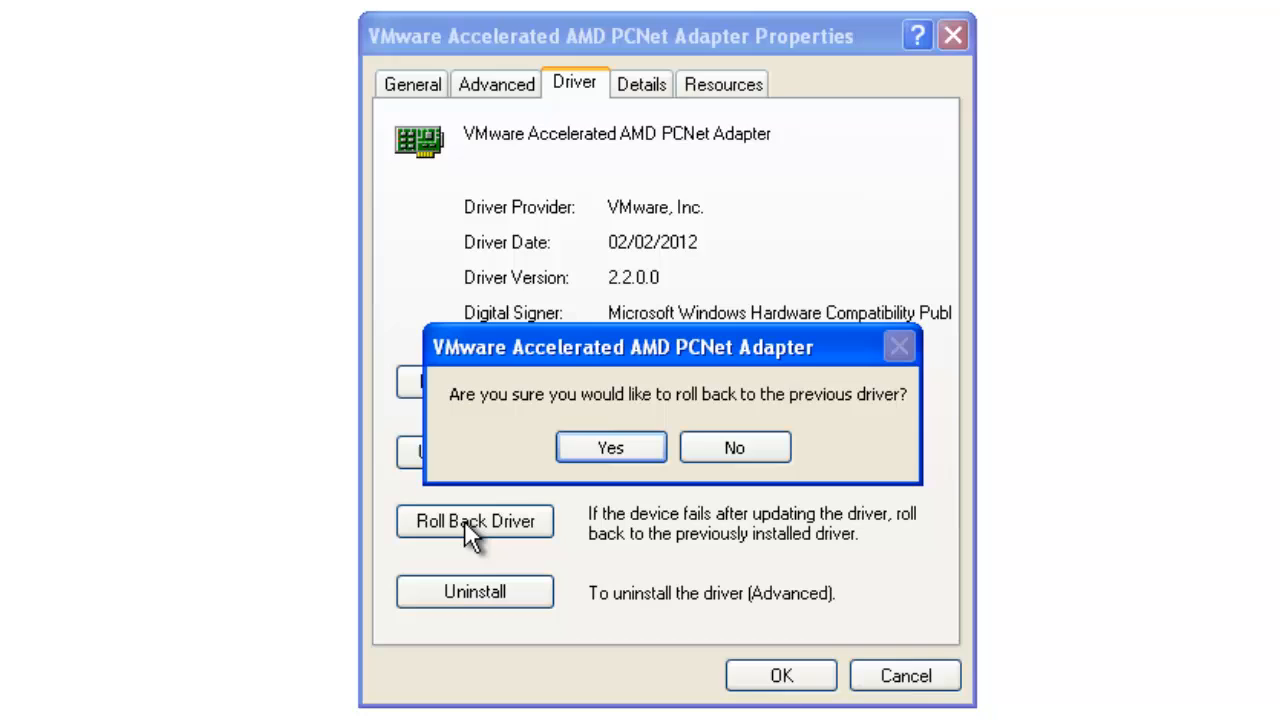
pyautogui.moveTo(472, 432)
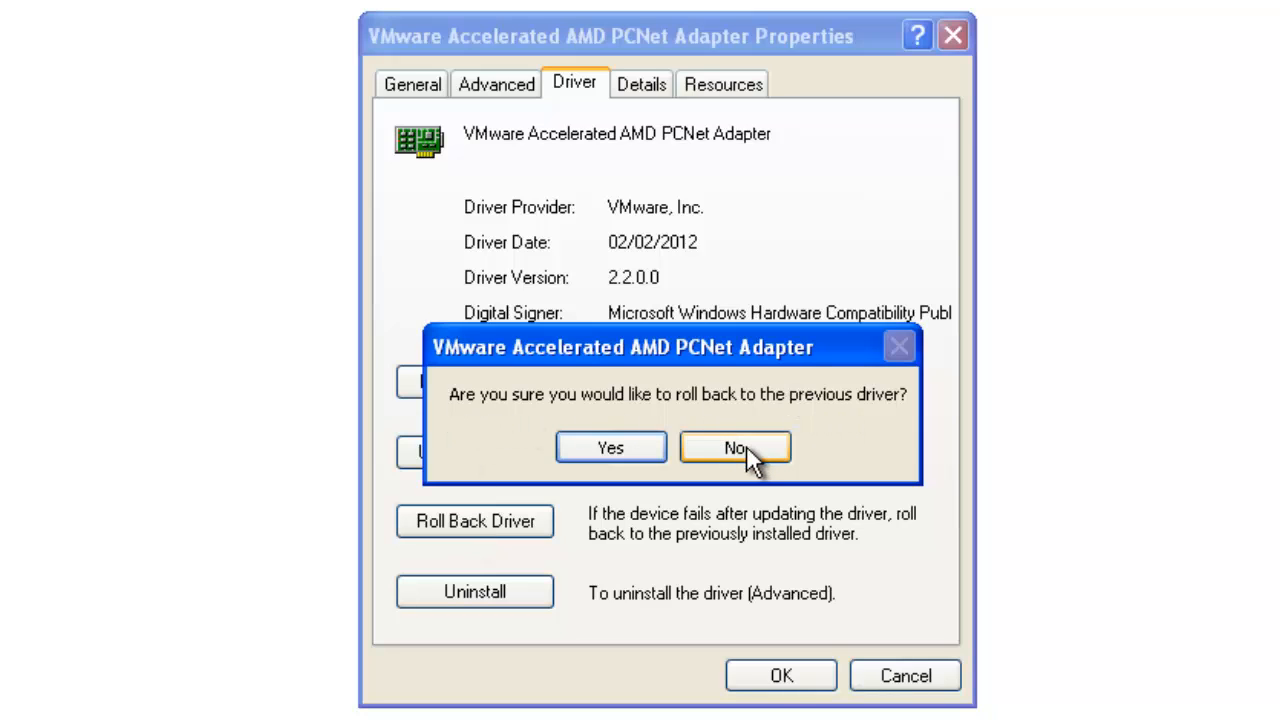
pyautogui.click(735, 447)
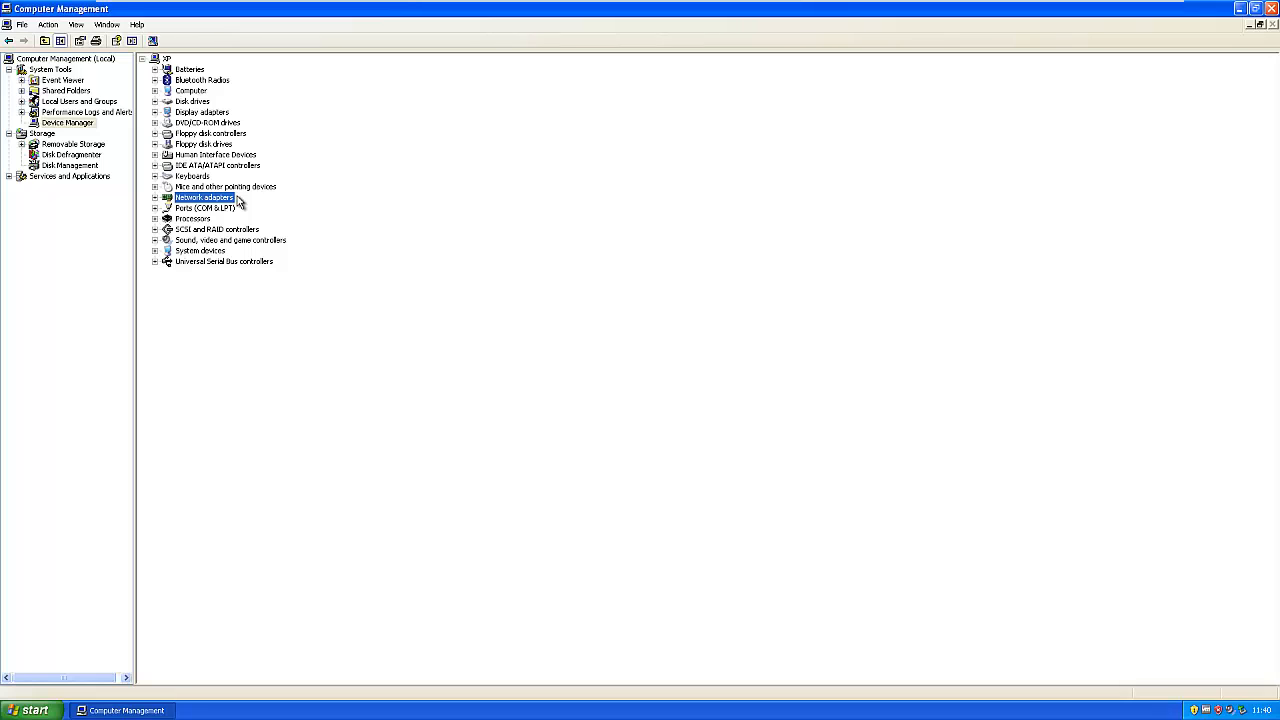
# Step: Open DVD Drive (D:), try writing its files to CD, and dismiss the wizard
pyautogui.click(1271, 9)
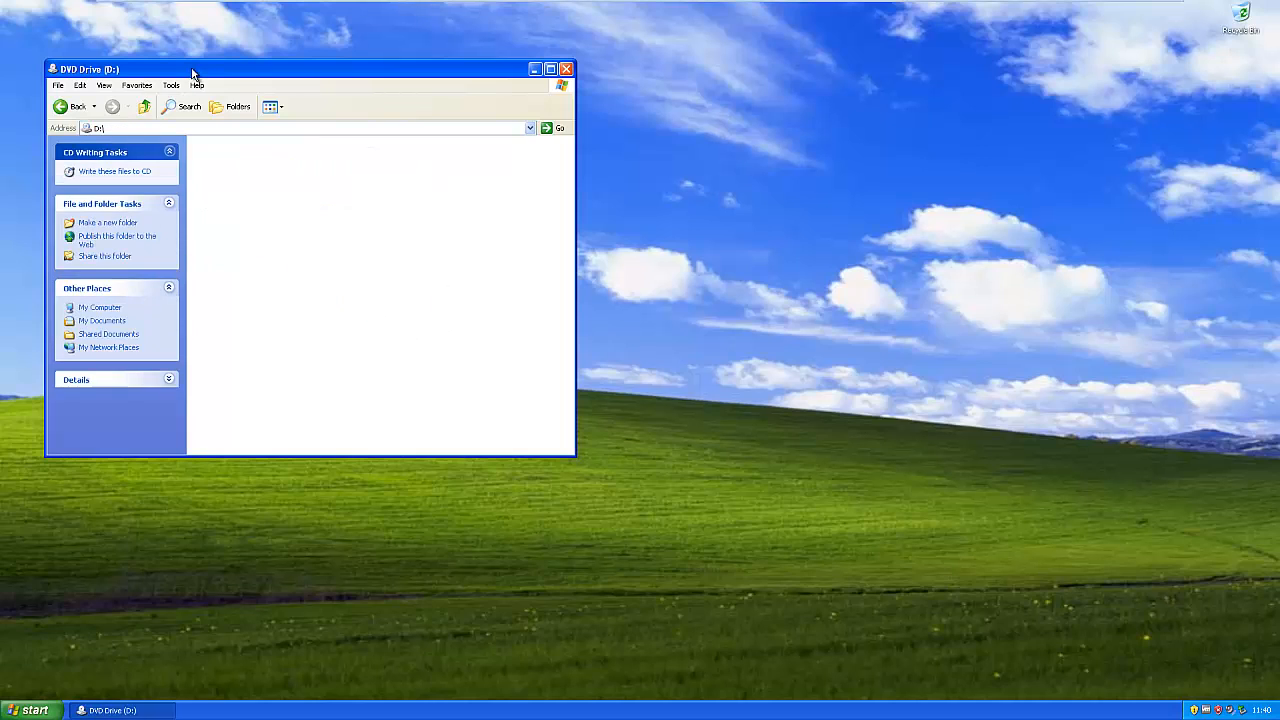
pyautogui.click(114, 171)
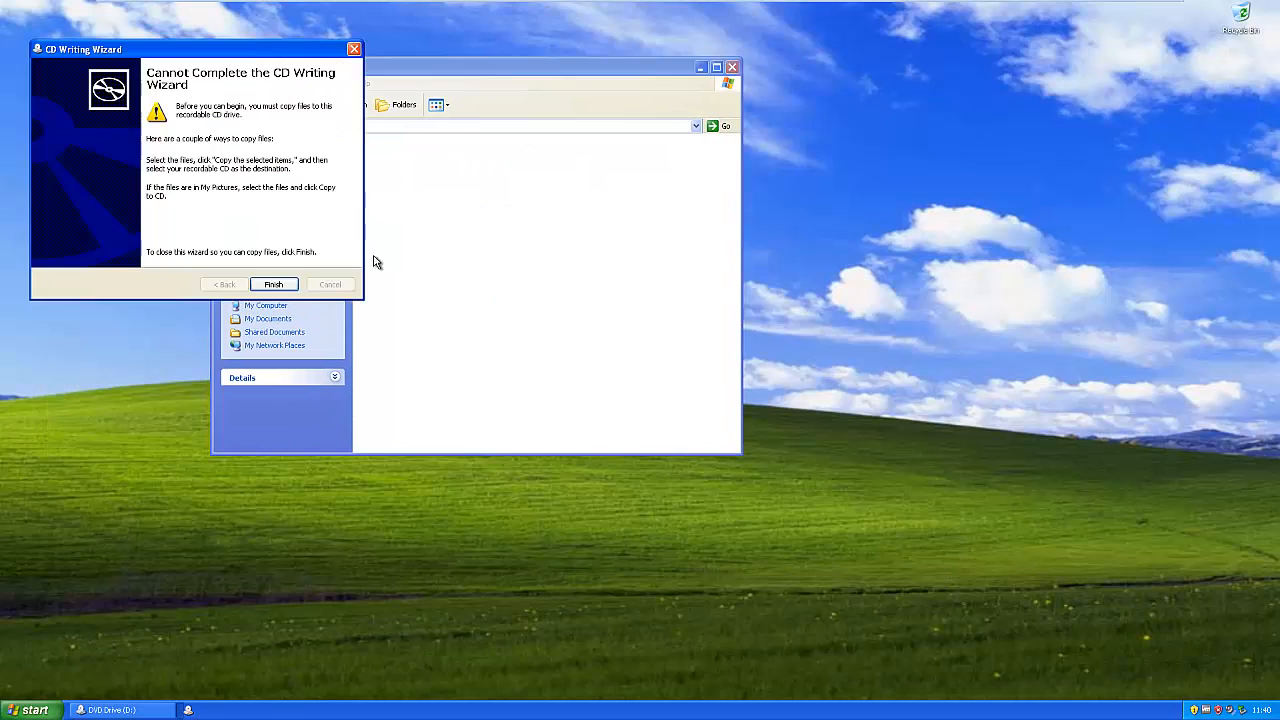
pyautogui.click(273, 284)
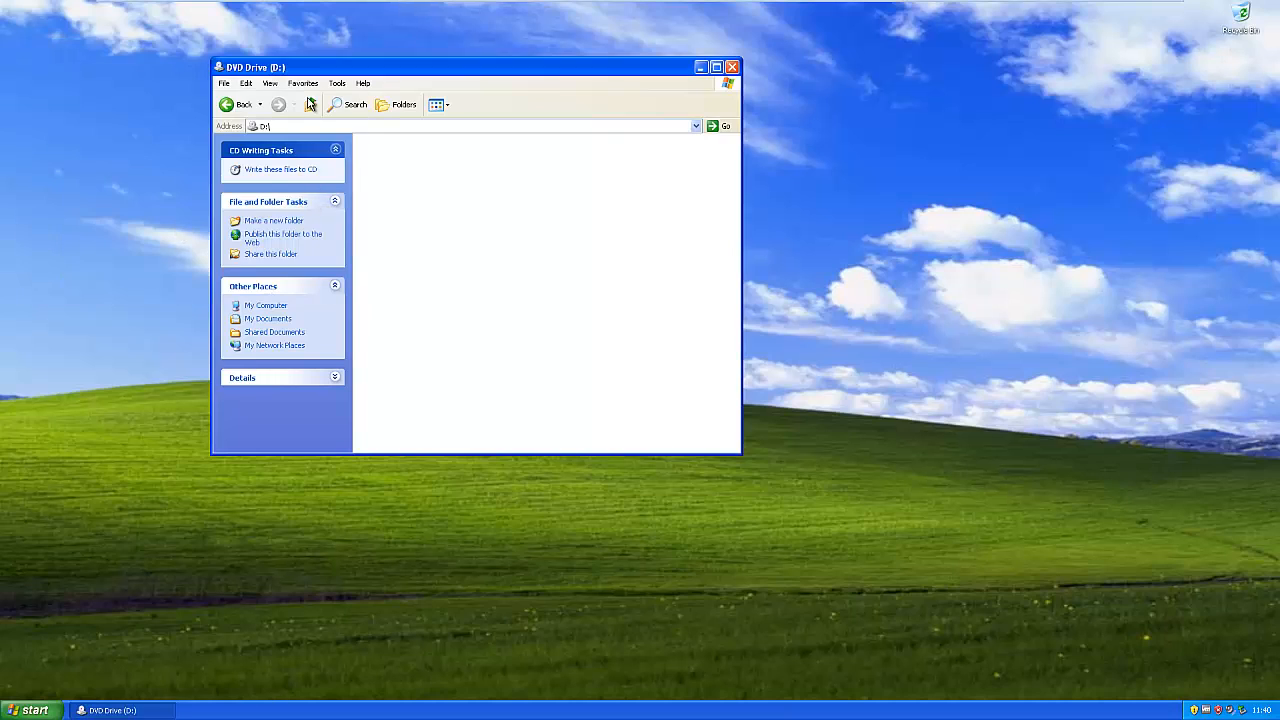
# Step: Stage Blue hills from Sample Pictures for CD, then delete it to the Recycle Bin
pyautogui.click(30, 709)
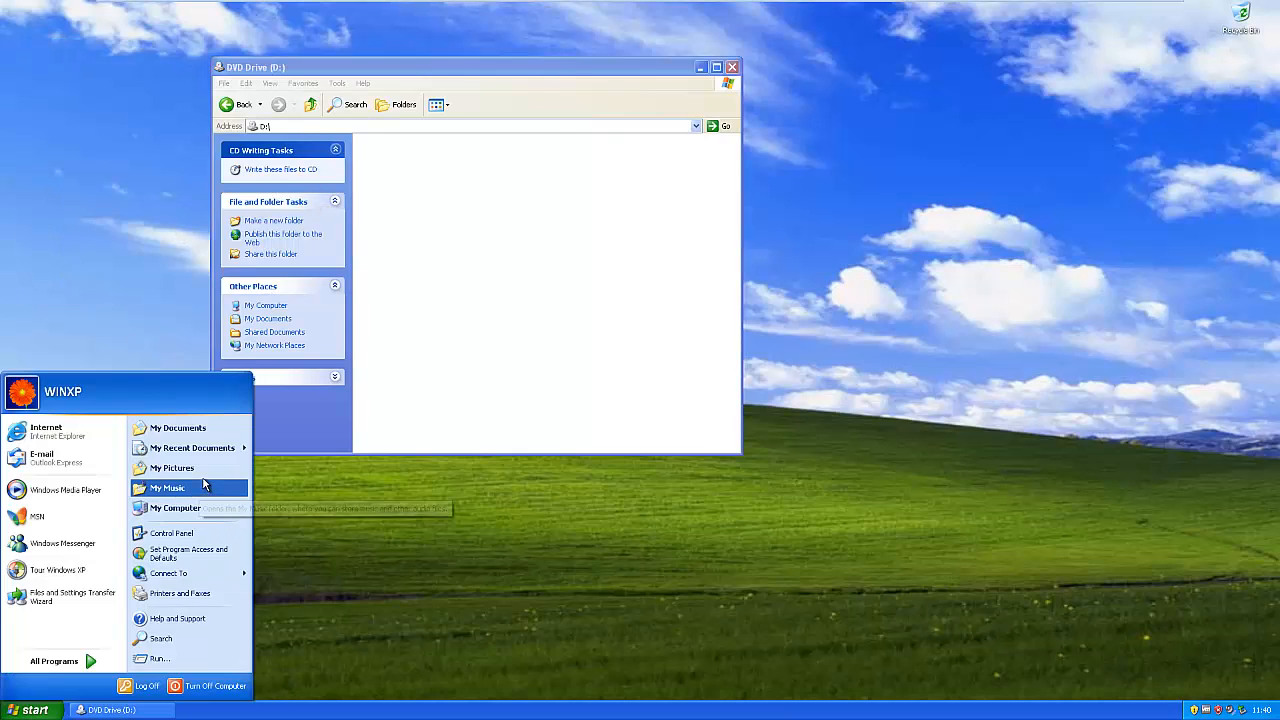
pyautogui.click(172, 468)
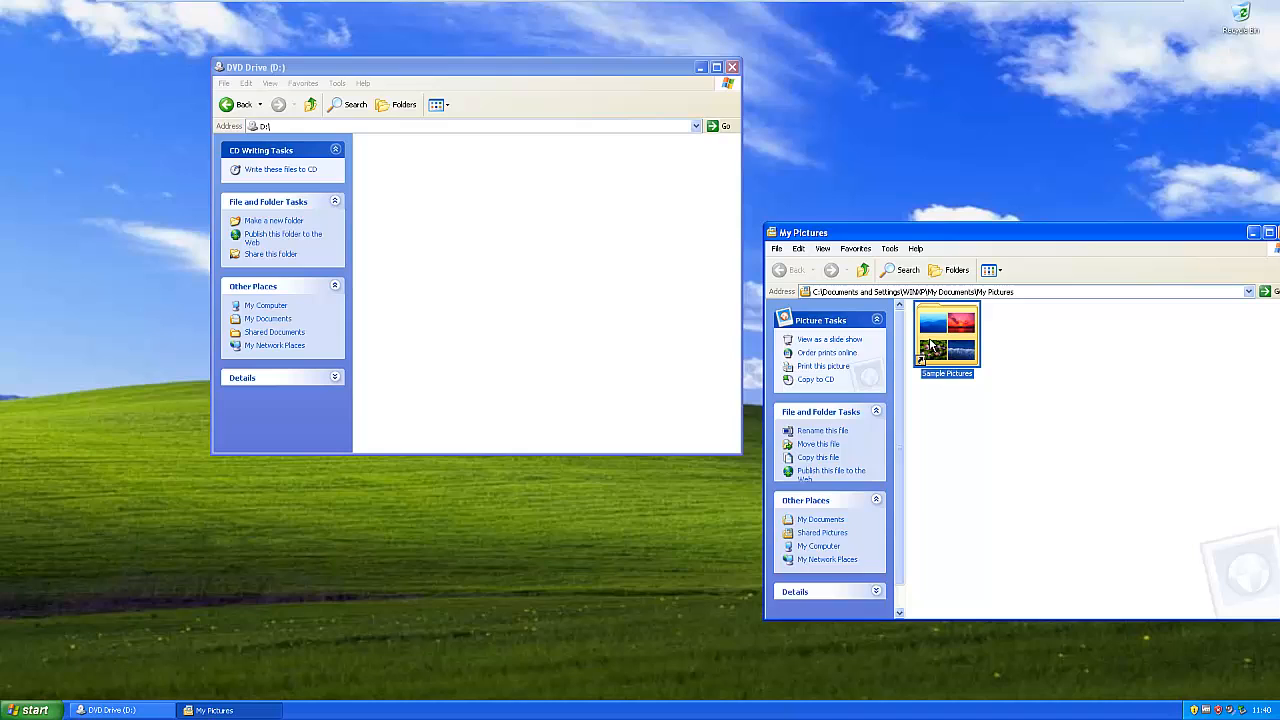
pyautogui.doubleClick(946, 337)
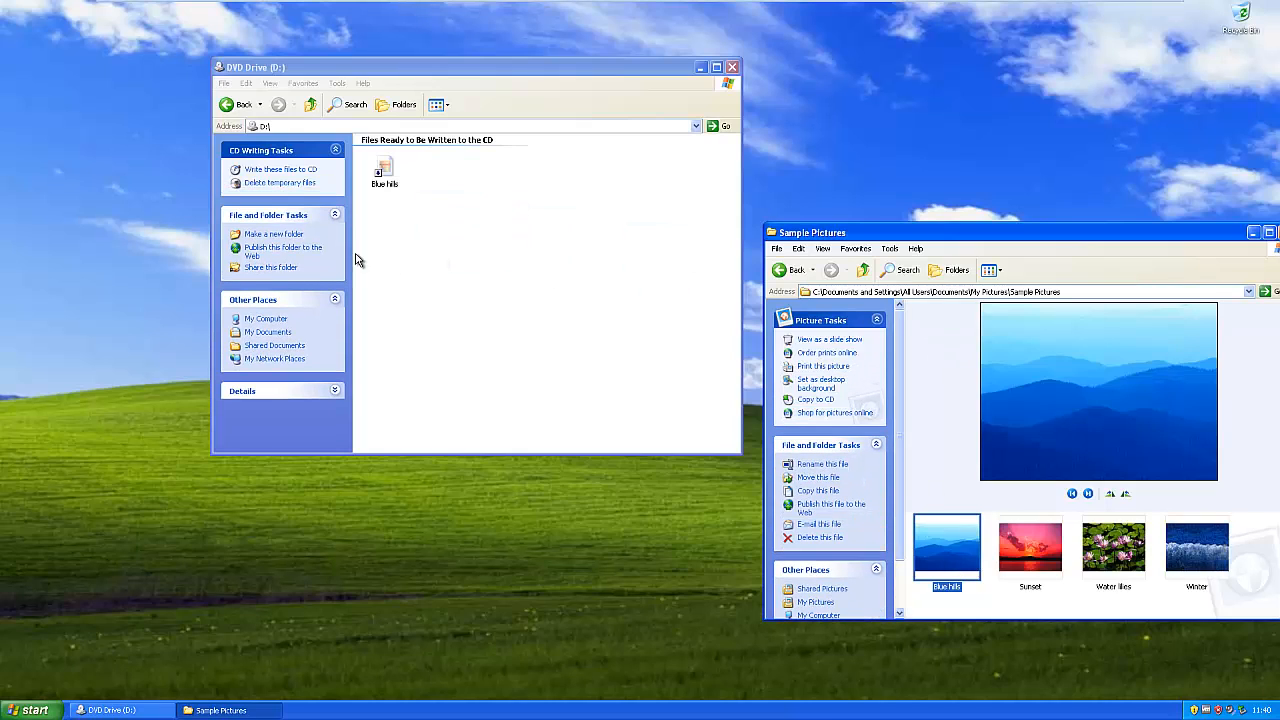
pyautogui.click(281, 169)
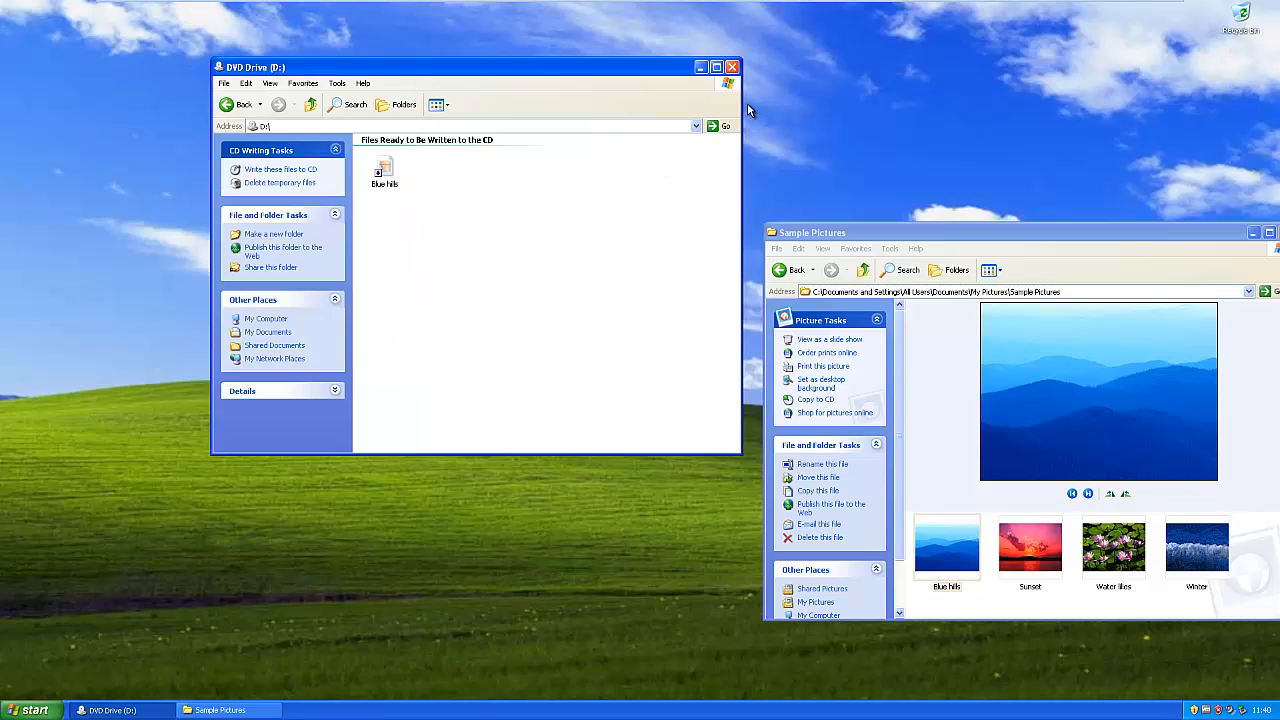
pyautogui.click(384, 170)
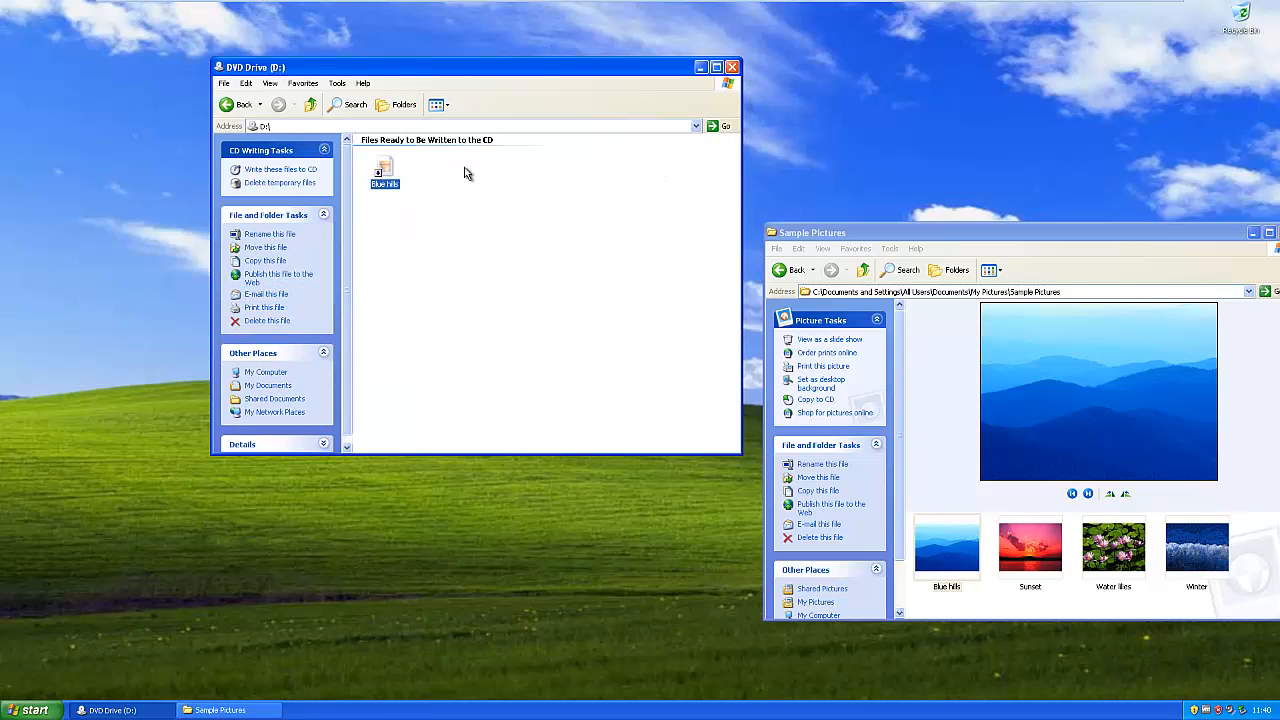
pyautogui.click(266, 320)
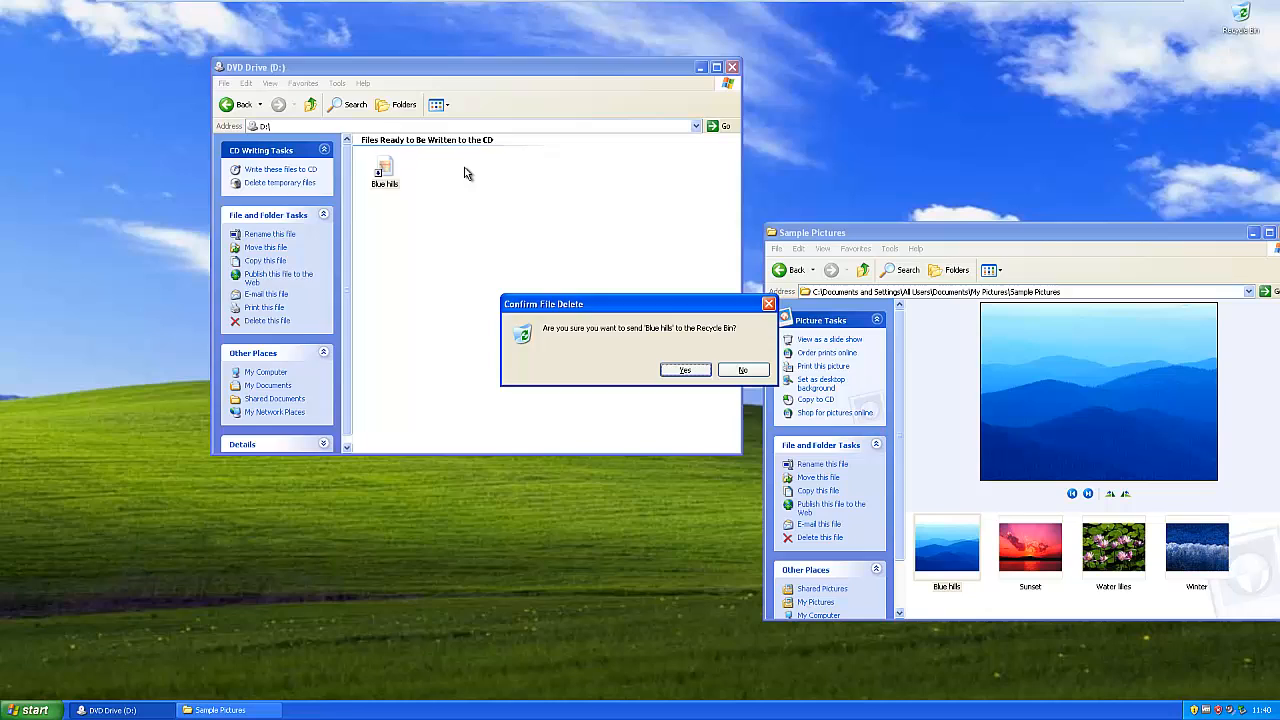
pyautogui.click(684, 370)
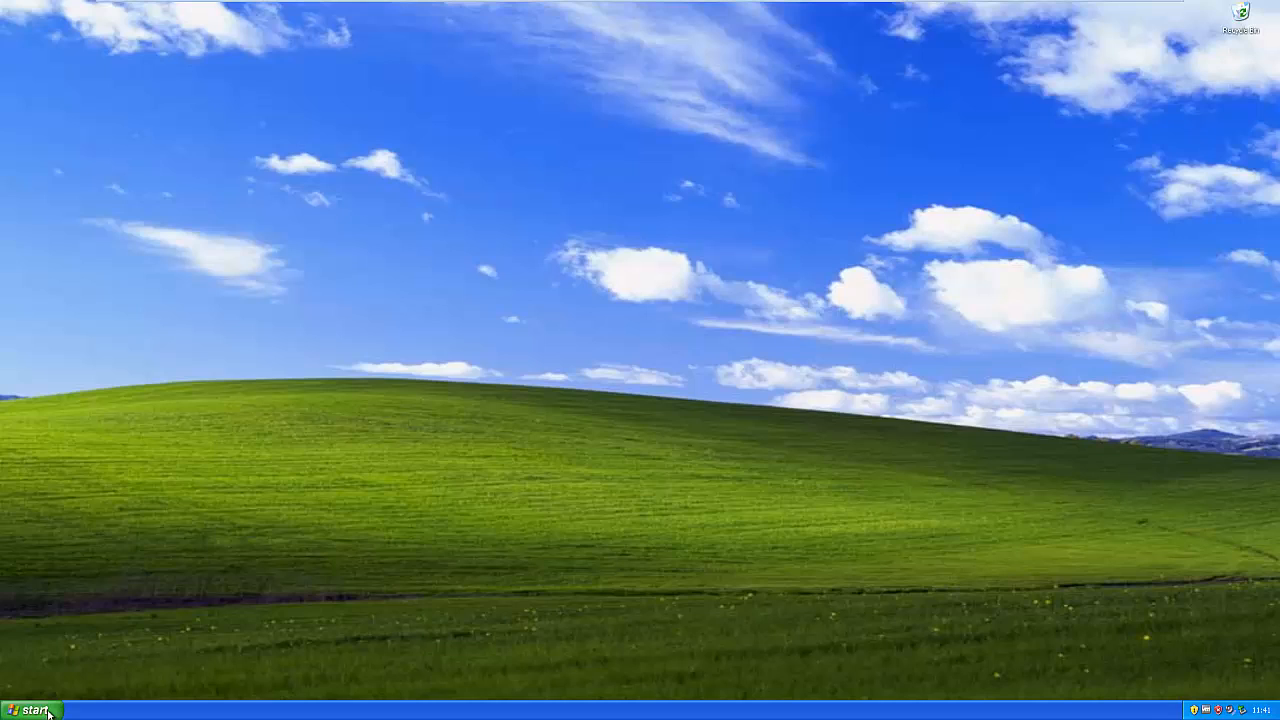
pyautogui.moveTo(58, 708)
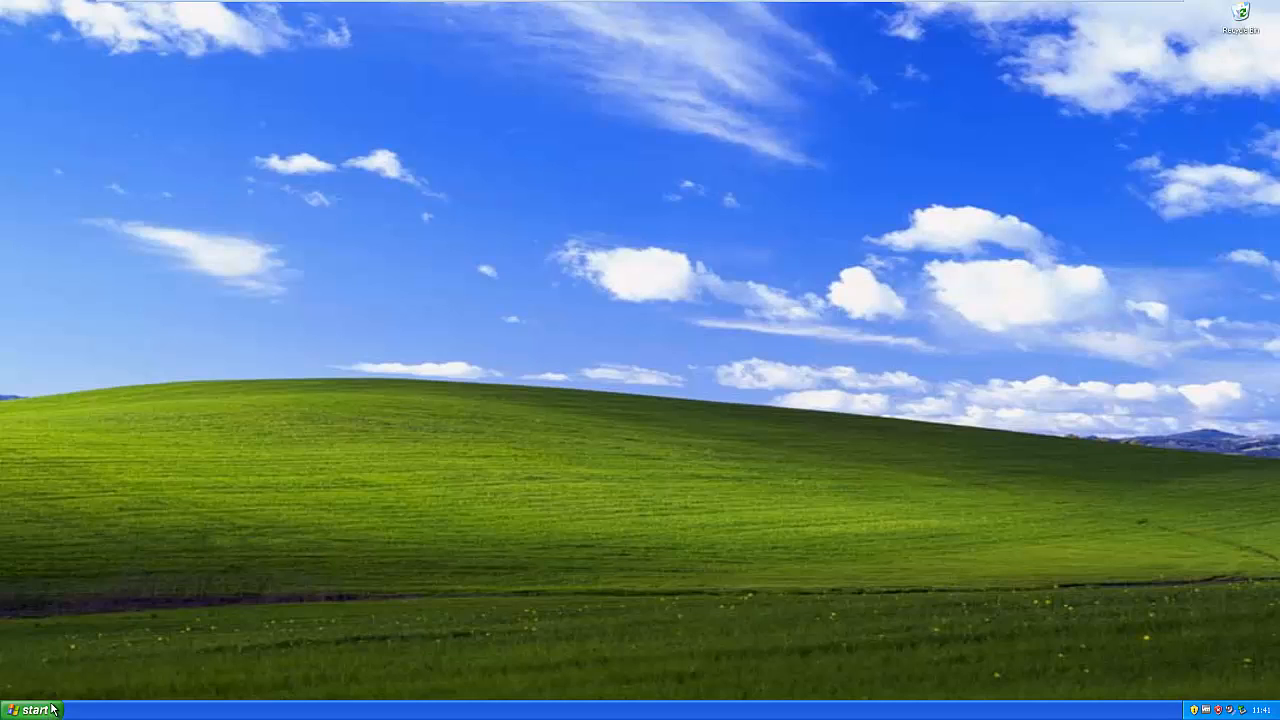
pyautogui.moveTo(52, 712)
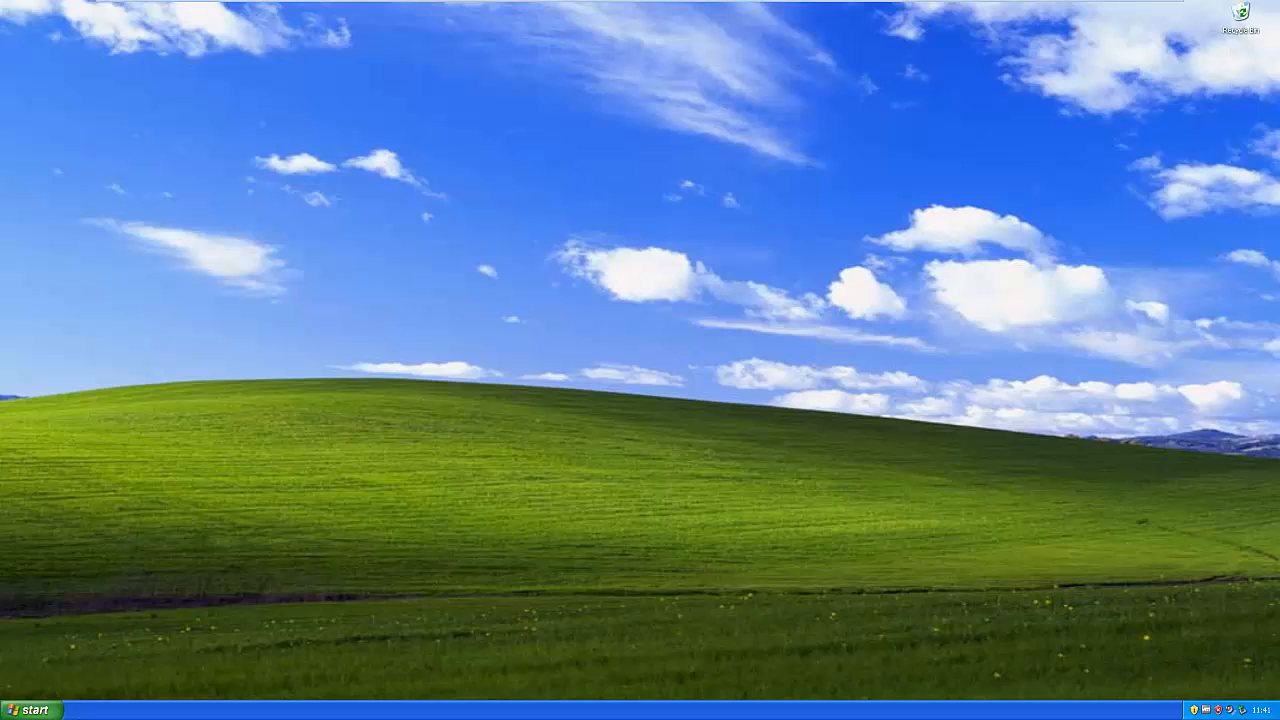
pyautogui.moveTo(86, 652)
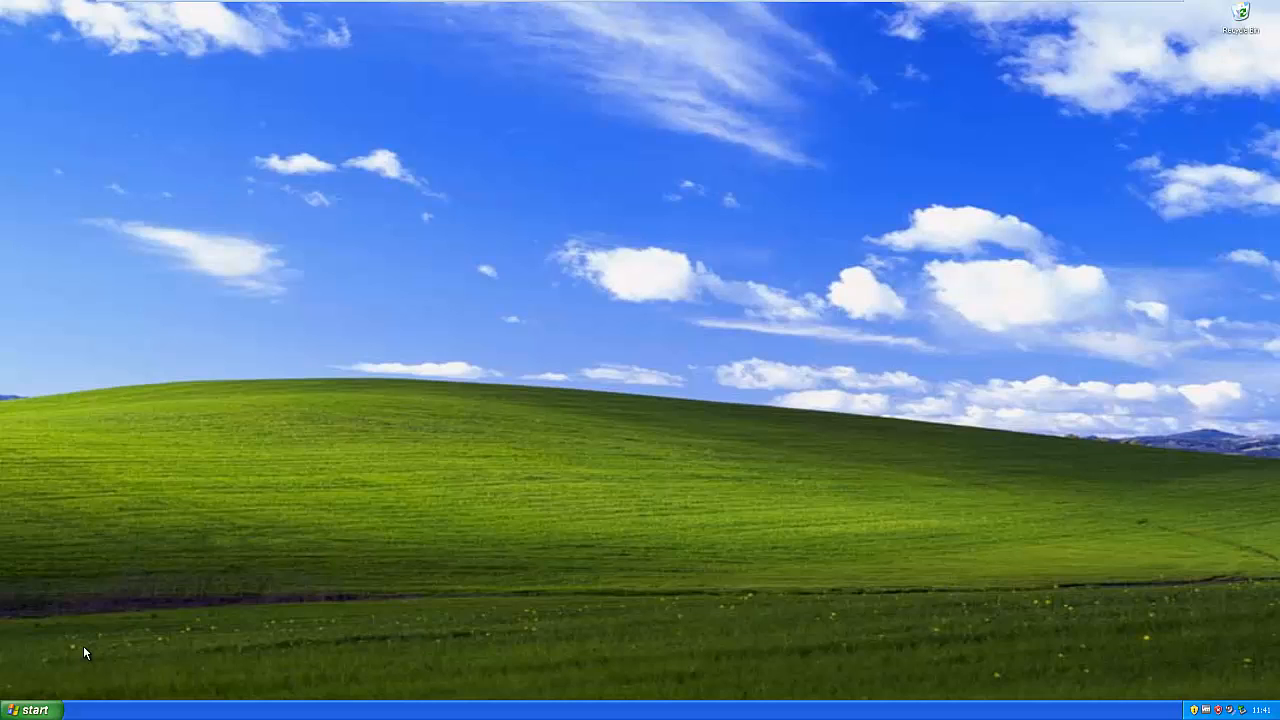
# Step: Tick 'Allow users to connect remotely to this computer' on the Remote tab and confirm
pyautogui.click(30, 709)
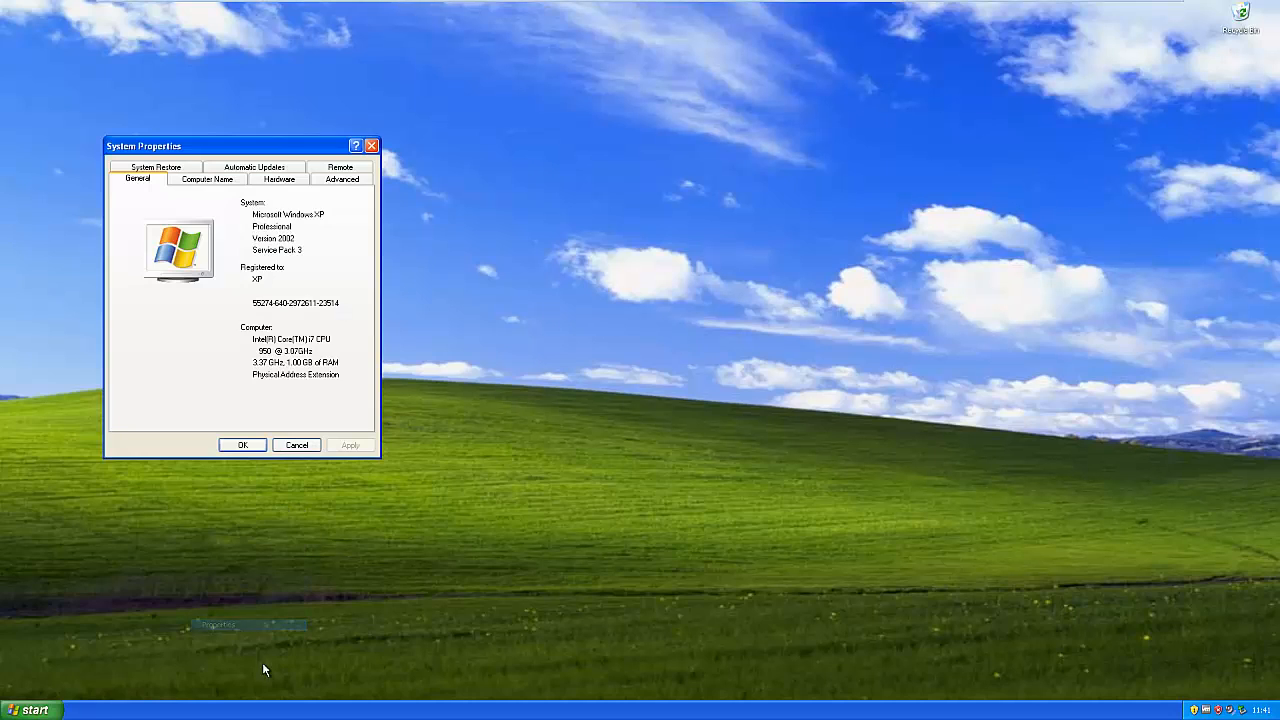
pyautogui.click(340, 178)
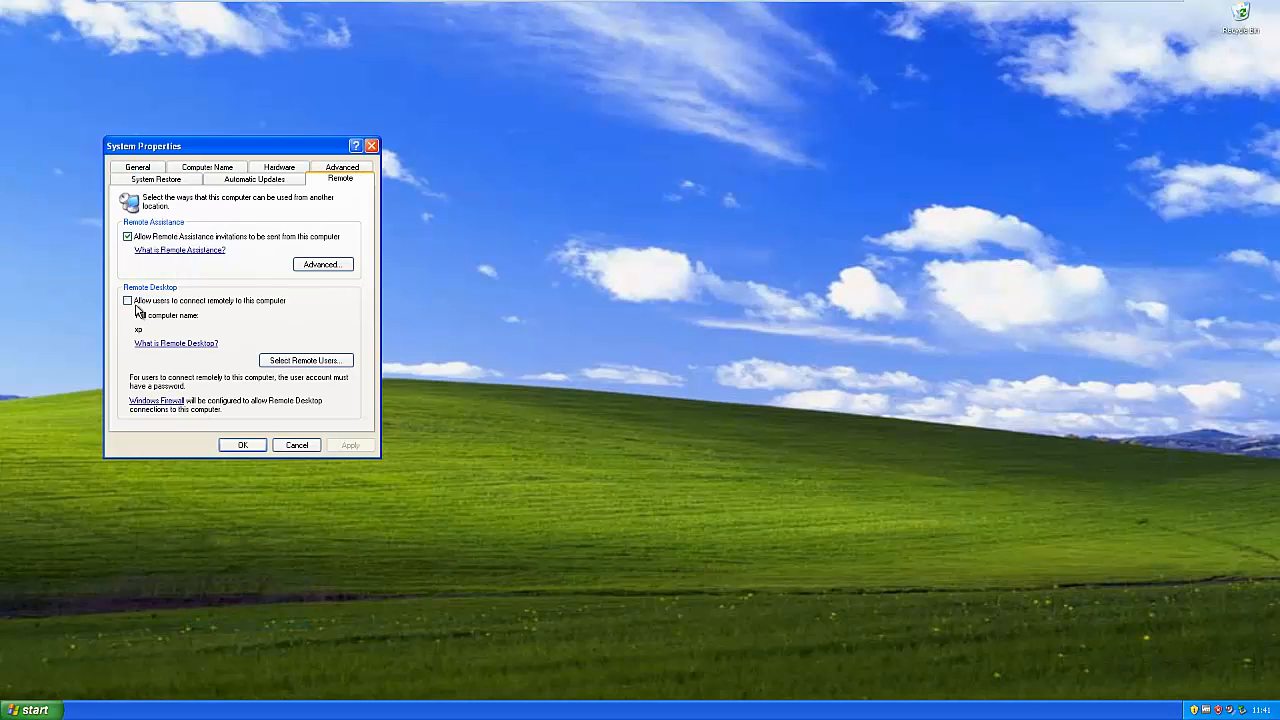
pyautogui.click(127, 300)
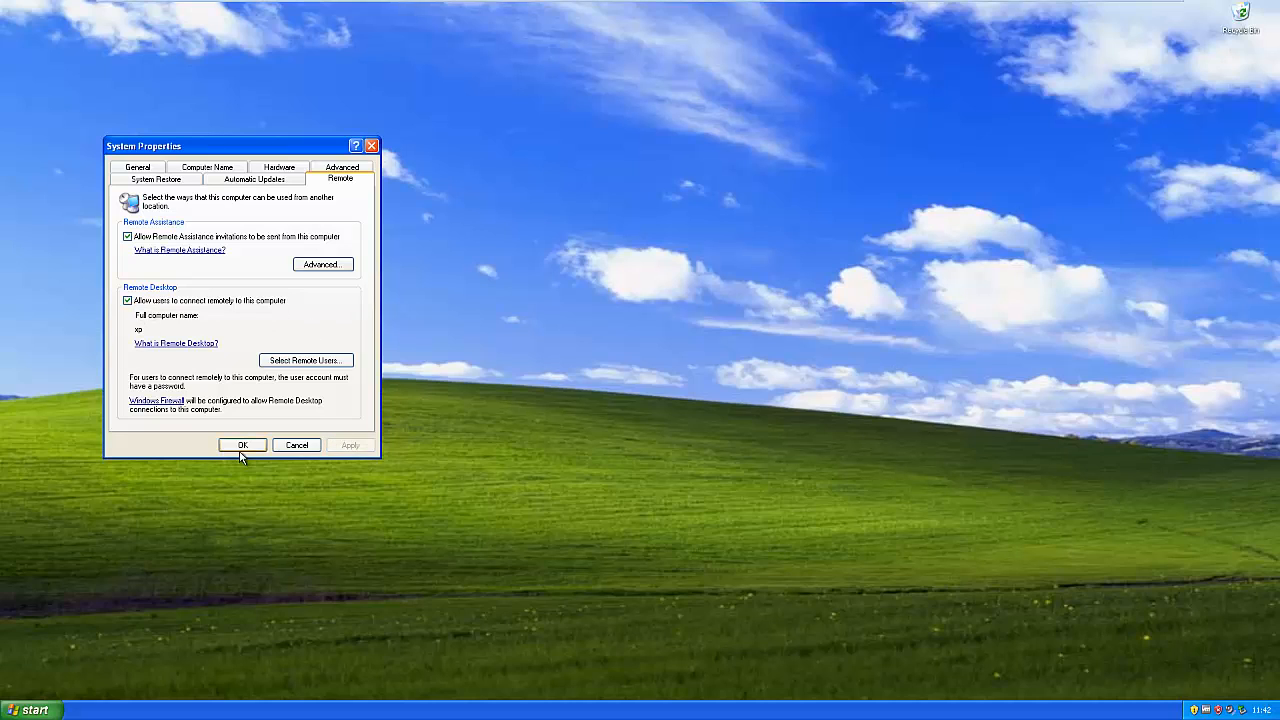
pyautogui.click(242, 445)
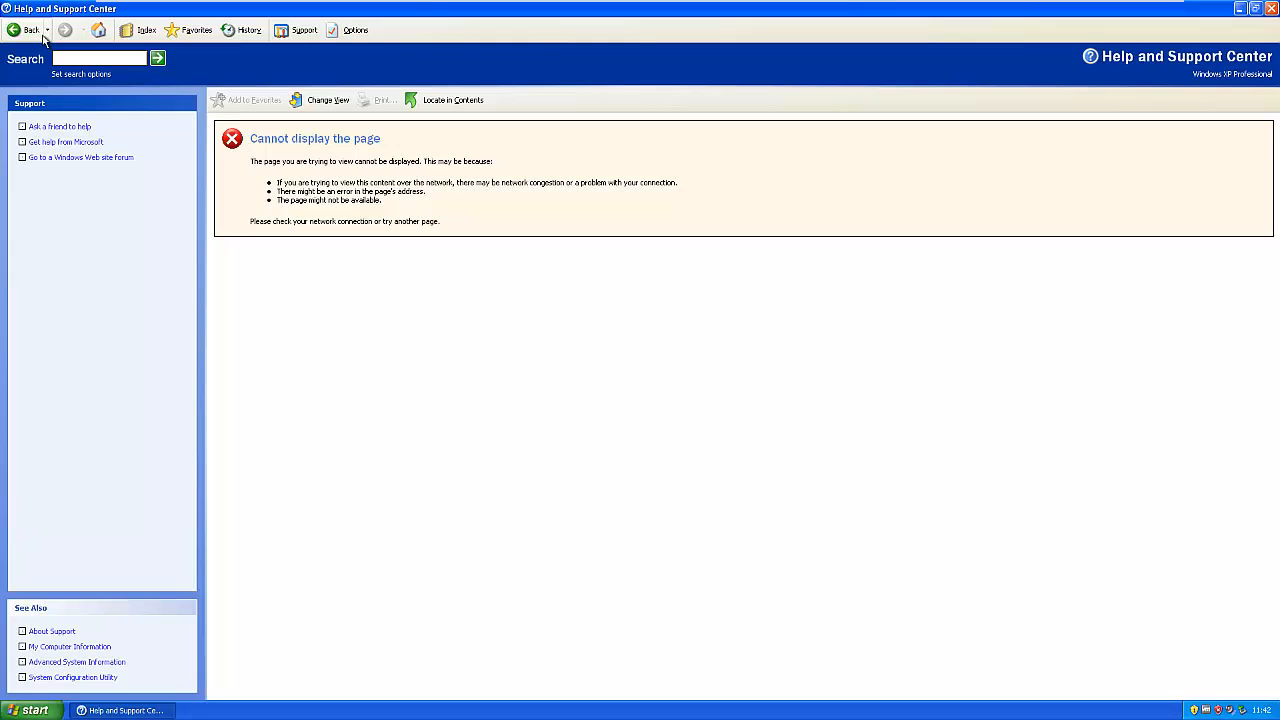
pyautogui.click(25, 29)
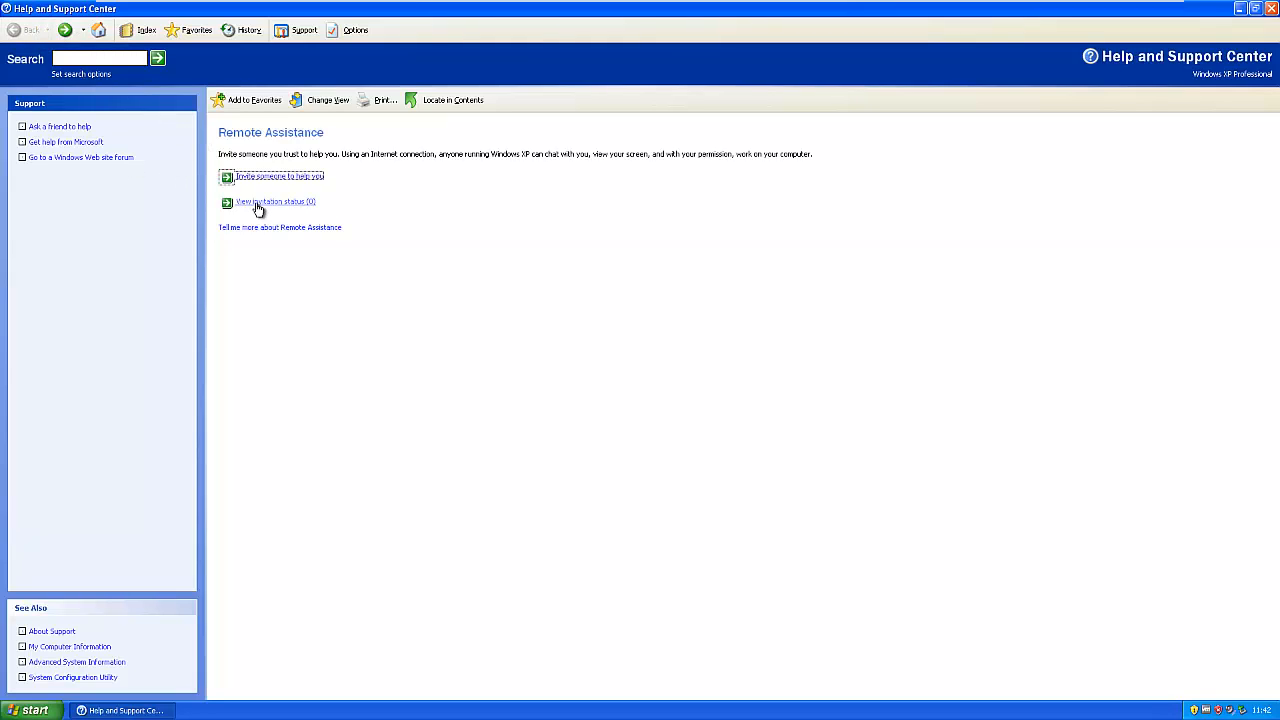
pyautogui.click(275, 201)
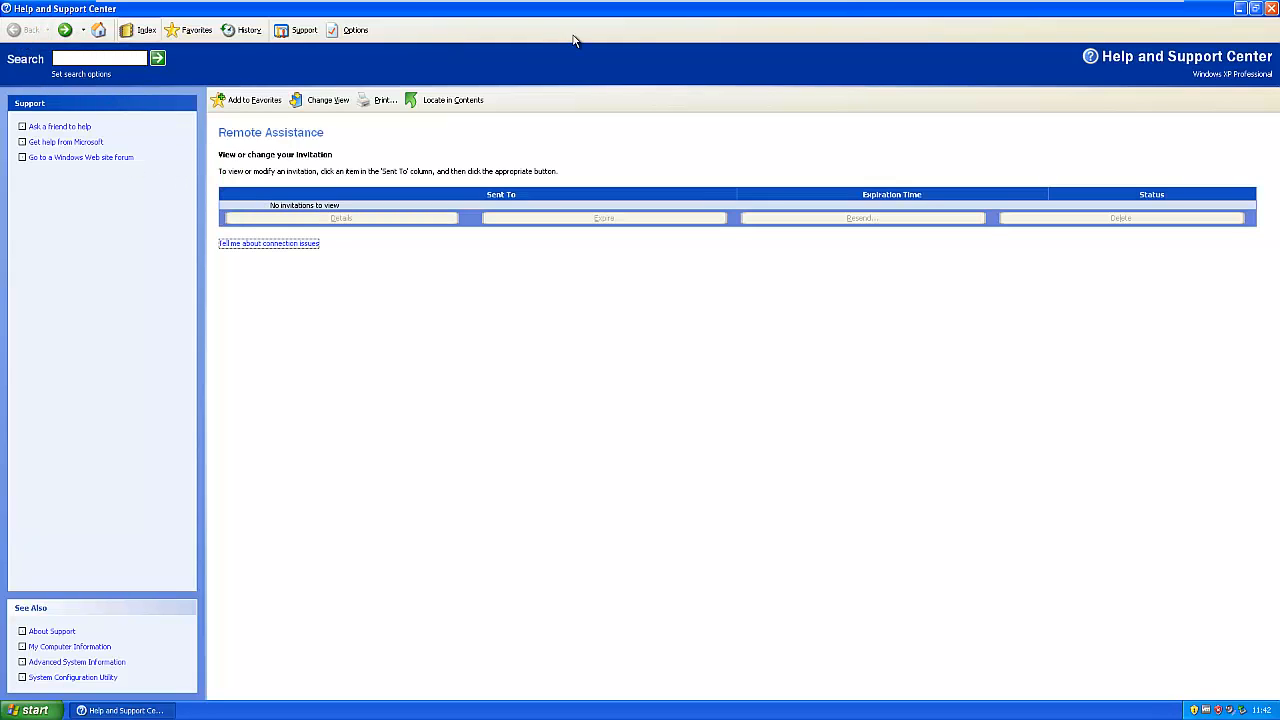
pyautogui.click(1271, 8)
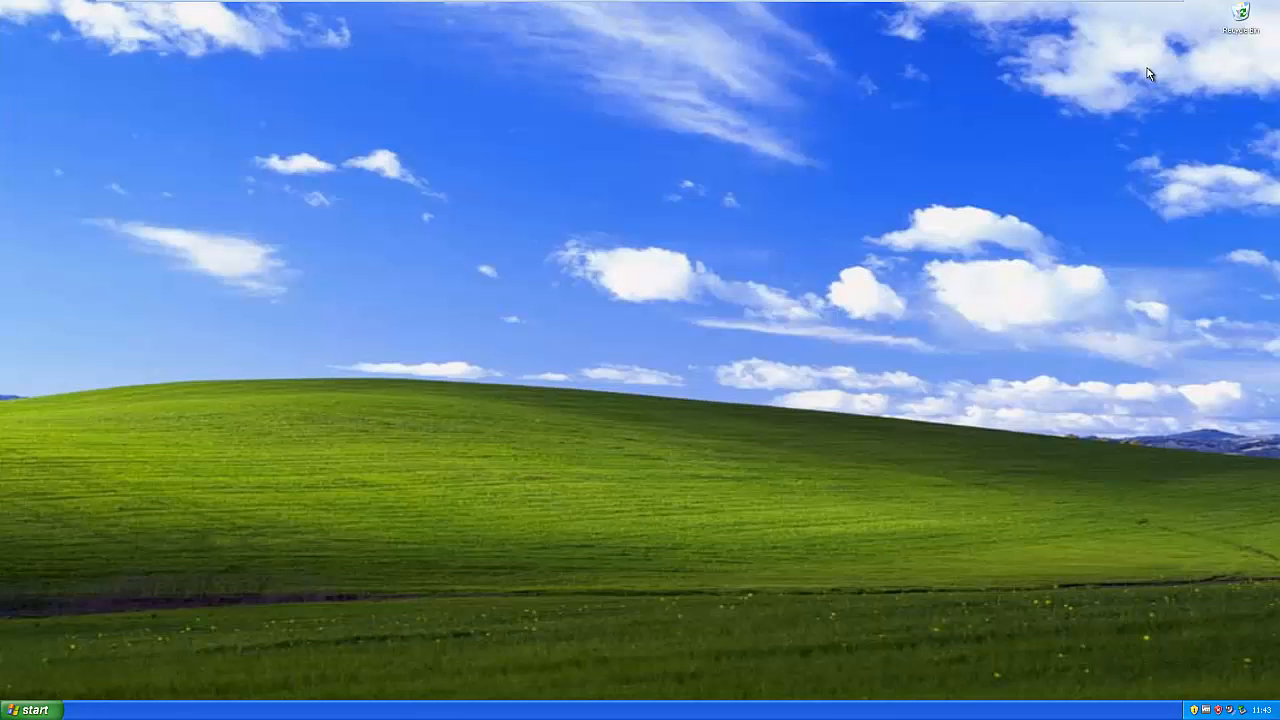